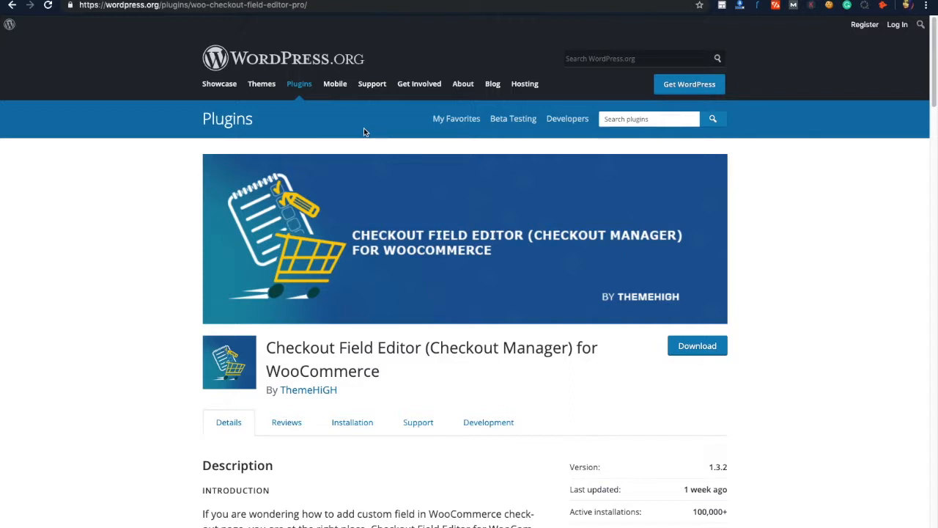
mouse_move(268, 157)
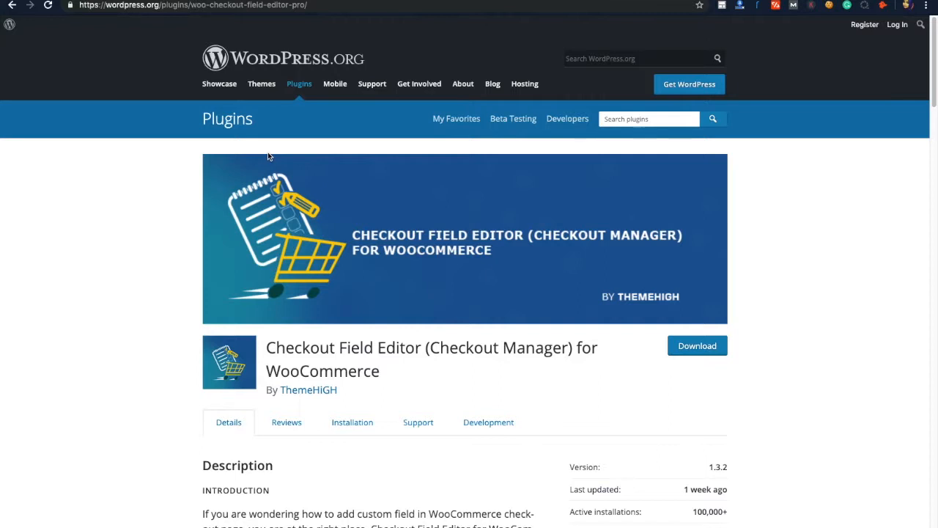
mouse_move(327, 151)
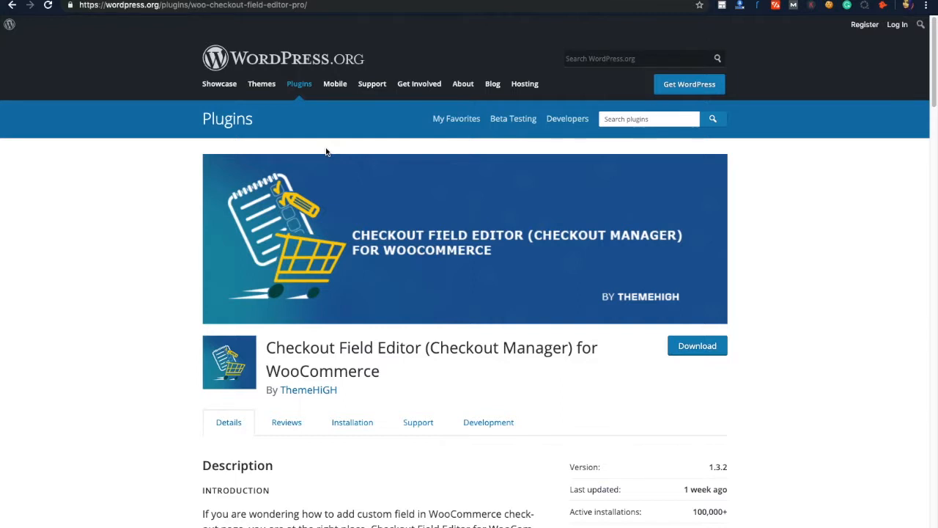
mouse_move(357, 136)
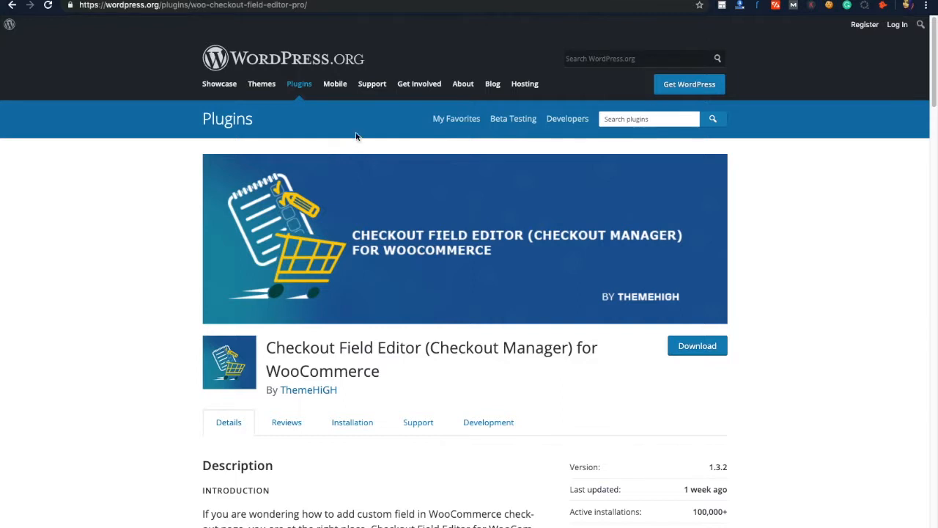
mouse_move(324, 138)
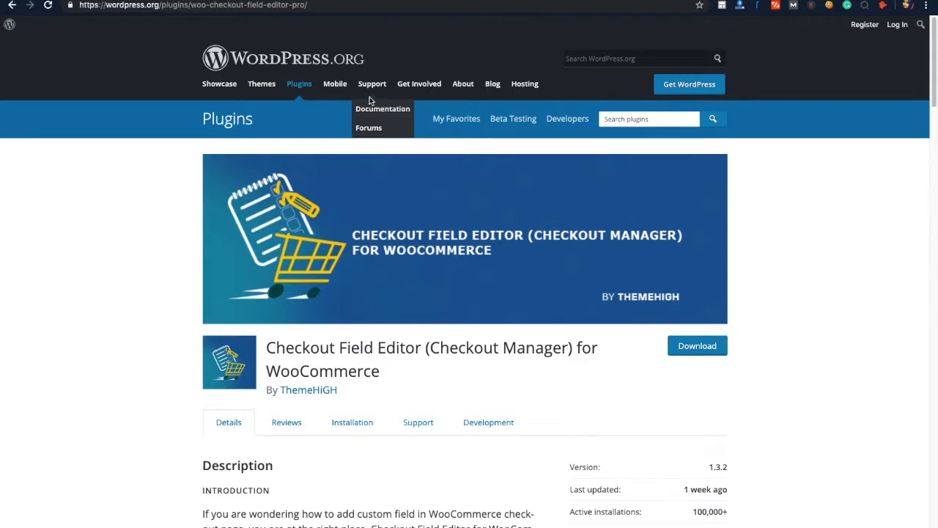
mouse_move(335, 83)
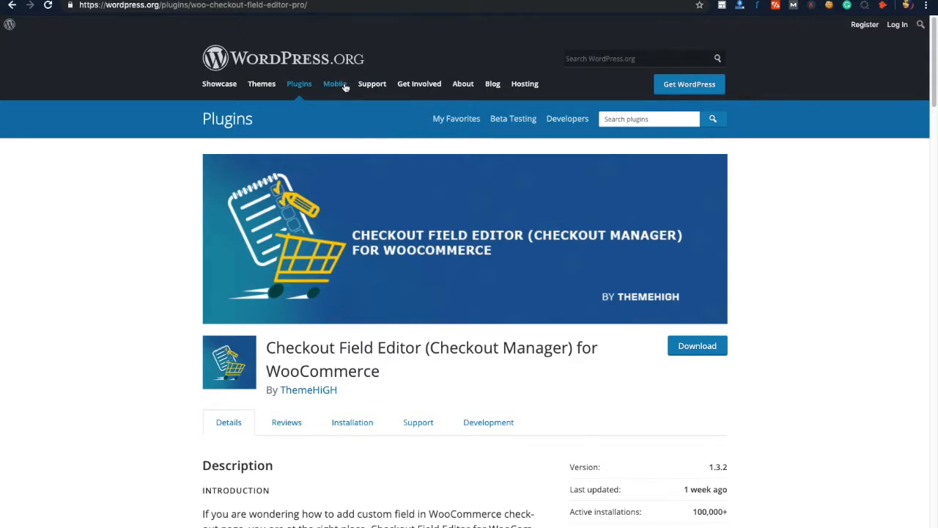
mouse_move(312, 90)
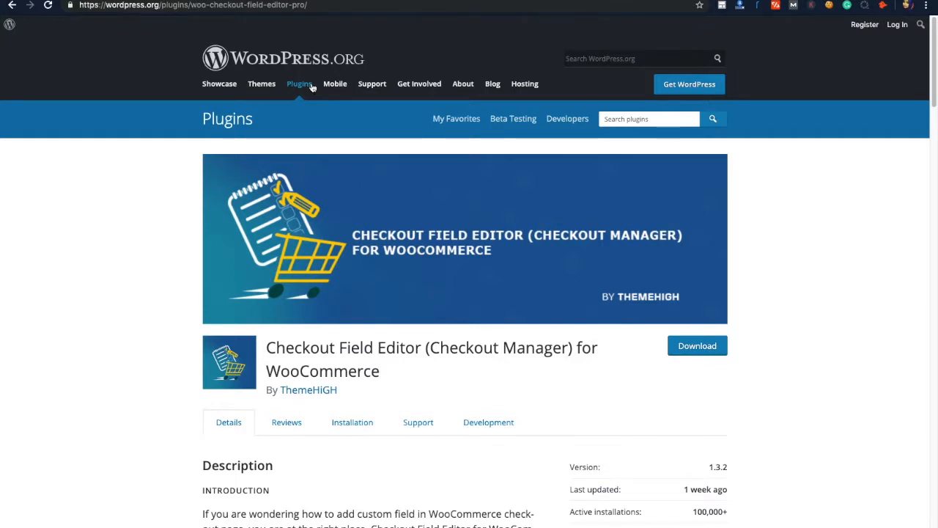
mouse_move(314, 71)
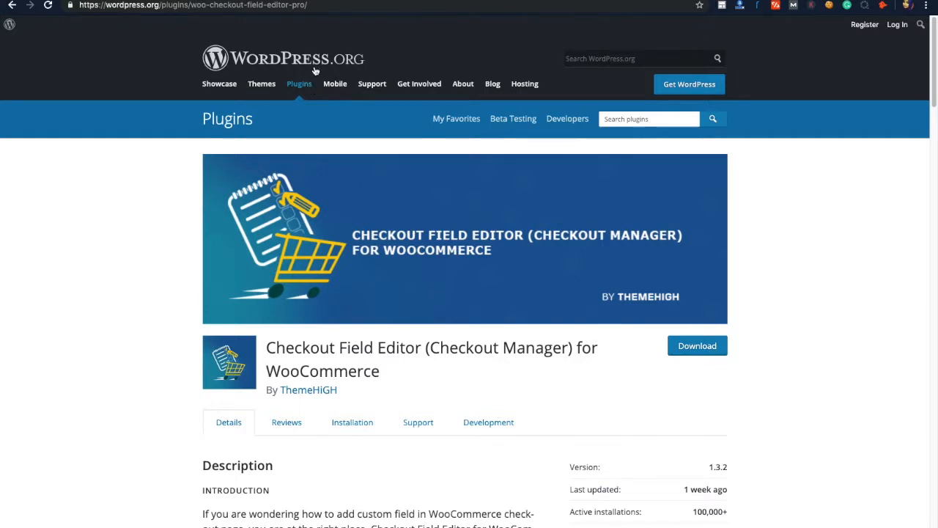
mouse_move(334, 57)
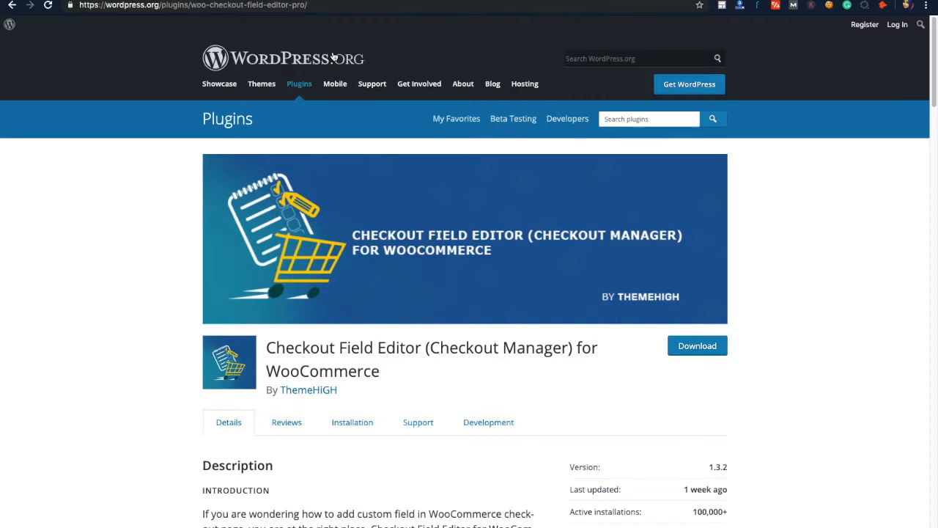
mouse_move(362, 56)
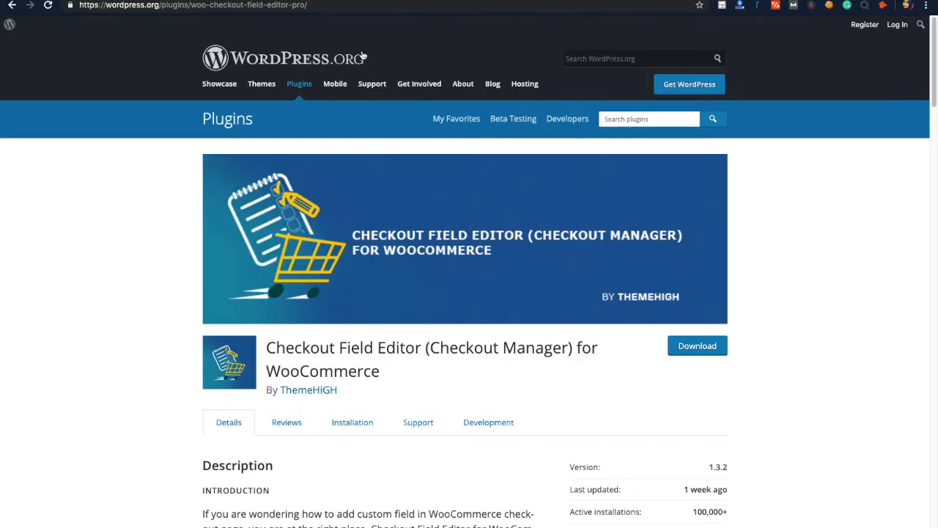
mouse_move(388, 42)
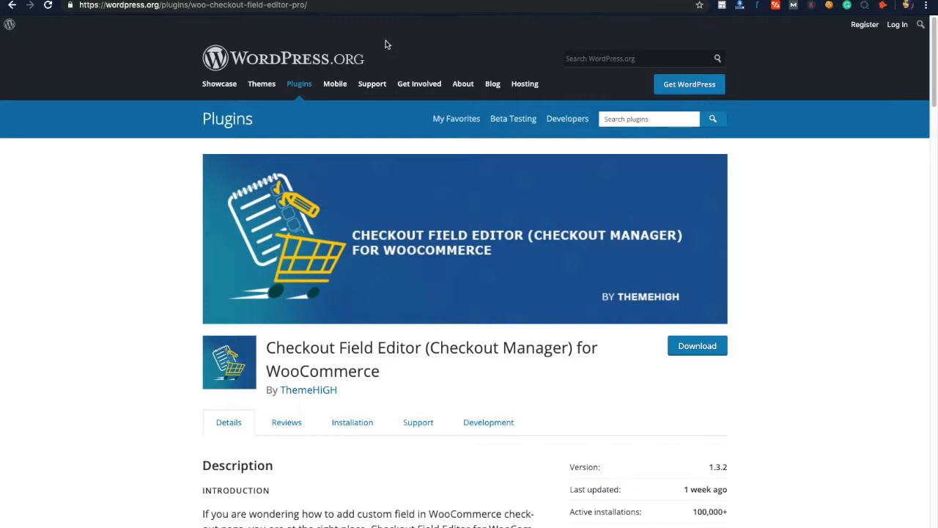
mouse_move(354, 49)
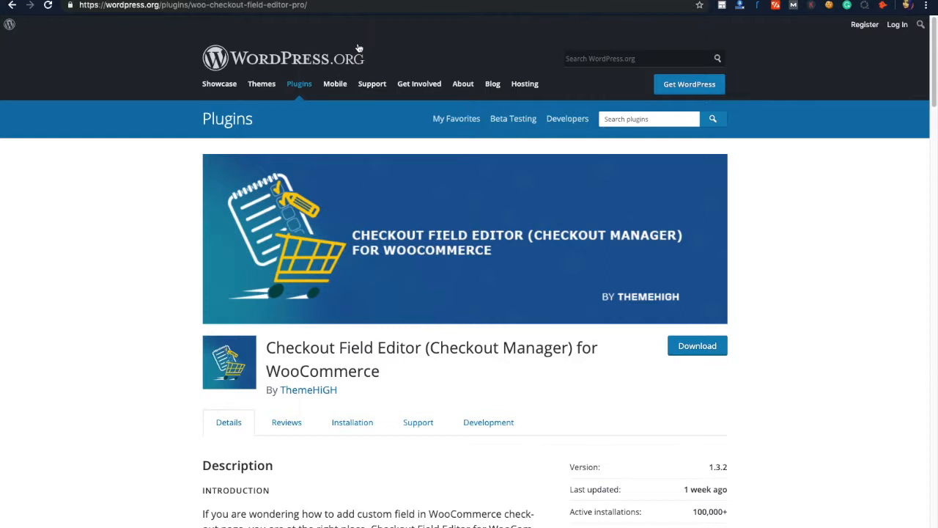
mouse_move(366, 39)
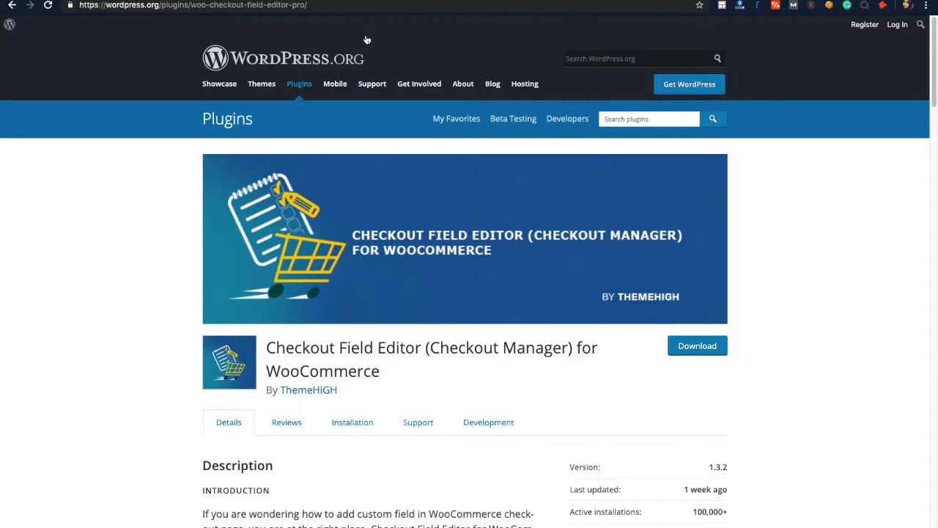
mouse_move(368, 35)
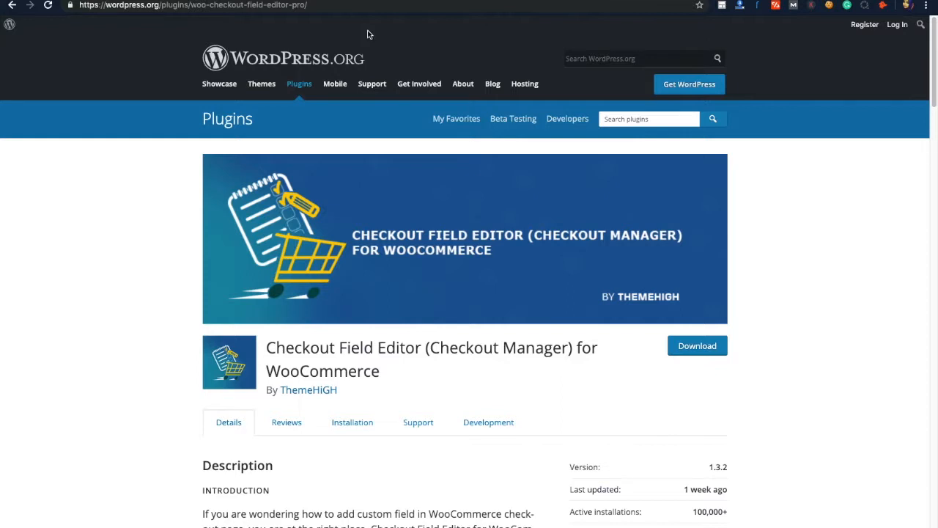
mouse_move(481, 195)
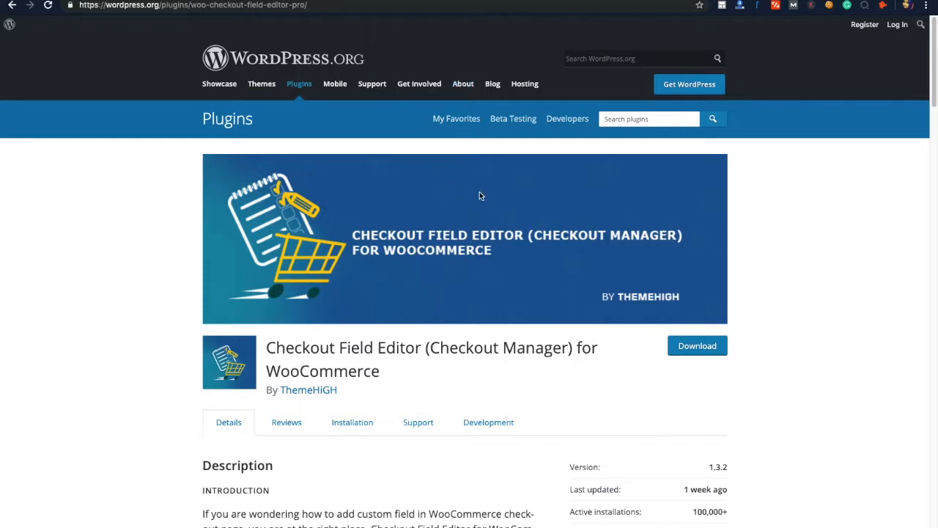
mouse_move(414, 266)
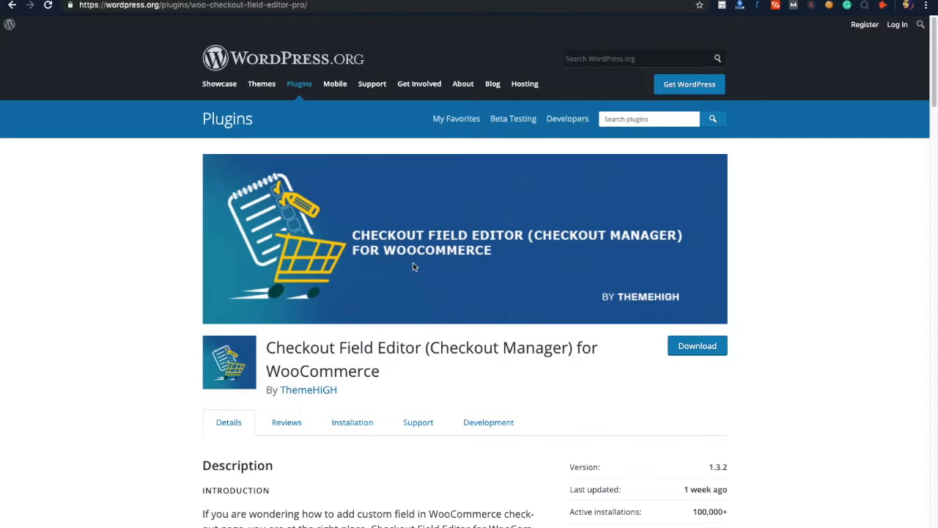
Go to the store's admin Plugins area and copy the plugin name from its directory page
scroll("down", 3)
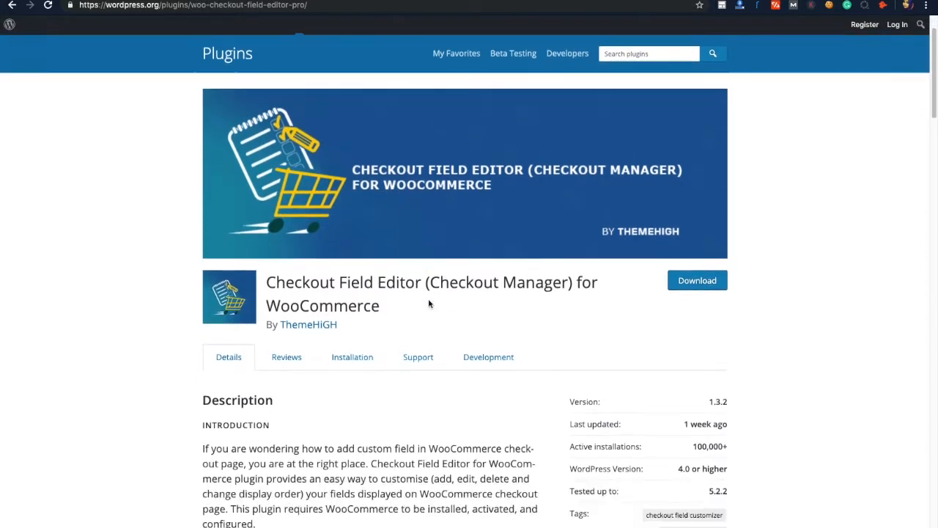
mouse_move(738, 455)
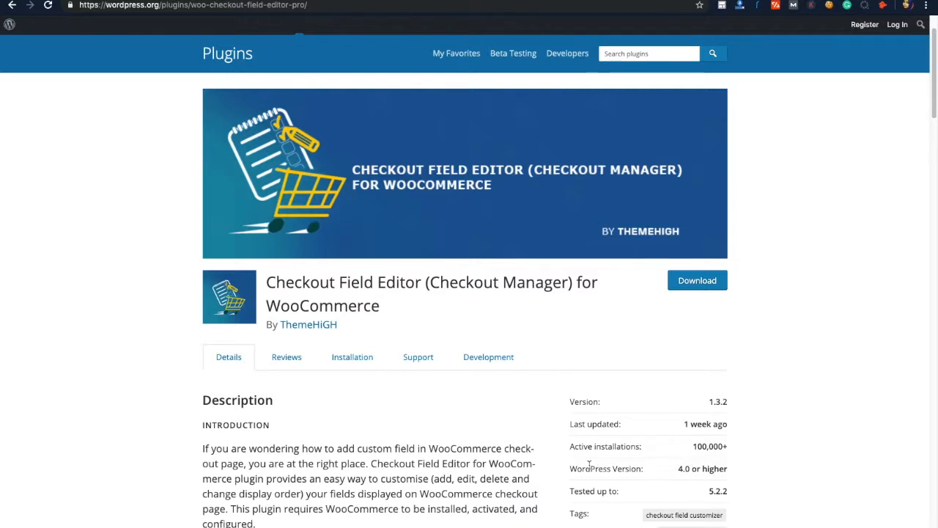
mouse_move(514, 414)
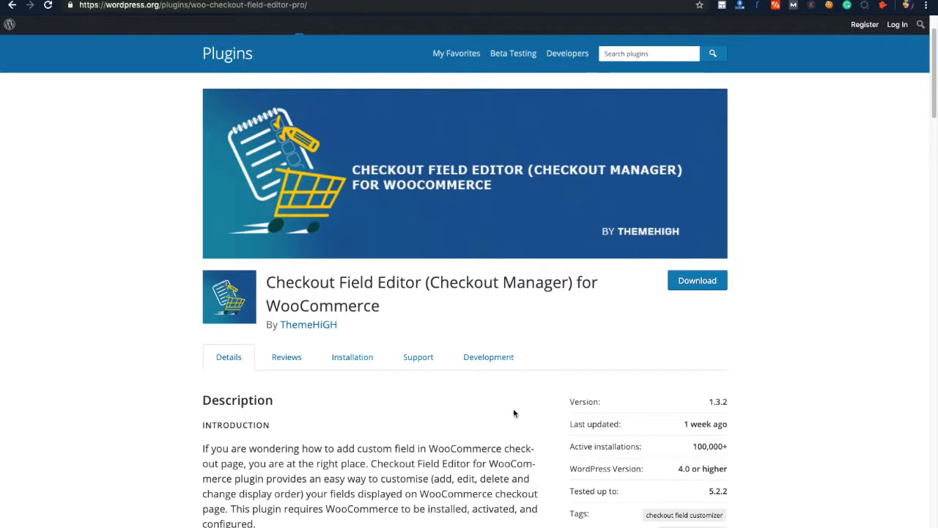
mouse_move(519, 426)
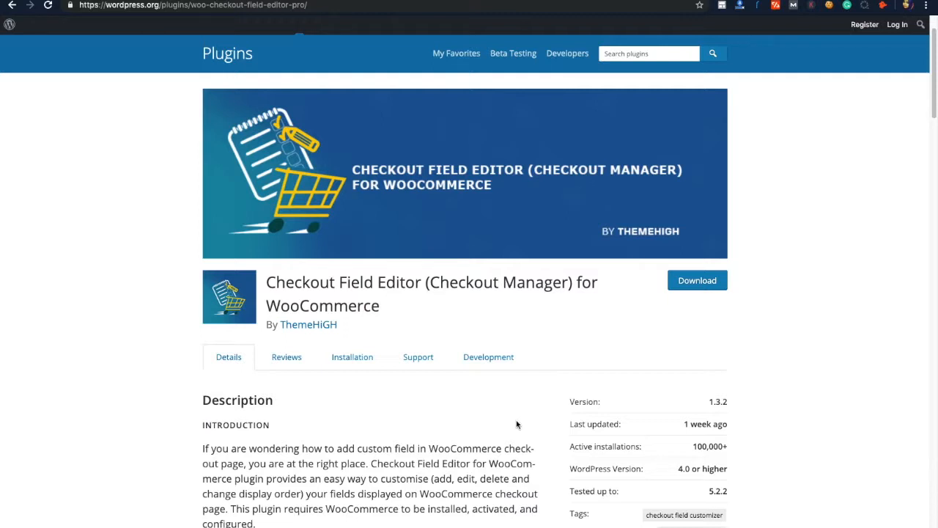
mouse_move(524, 389)
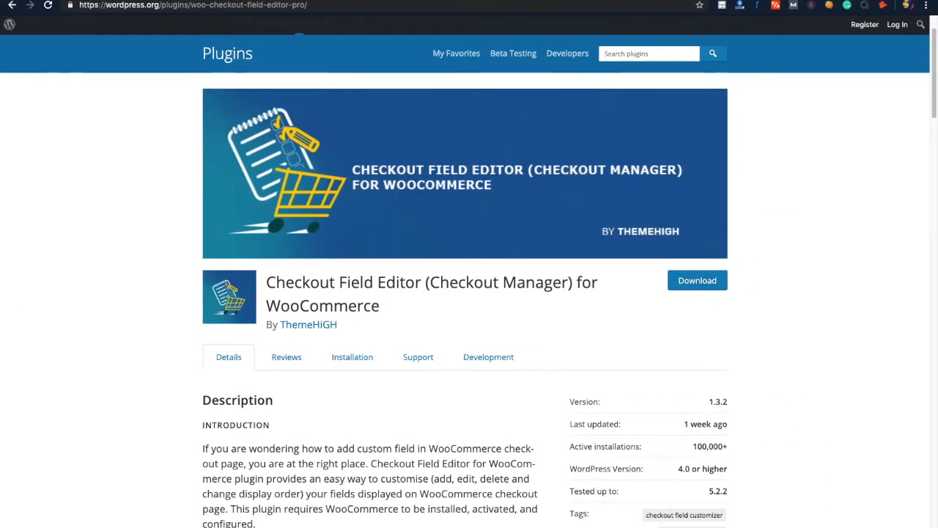
left_click(198, 9)
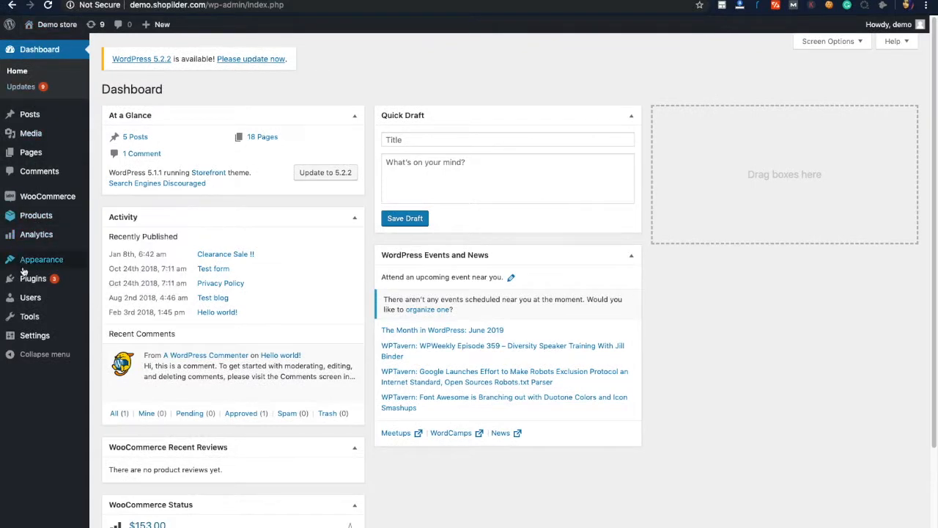
mouse_move(33, 278)
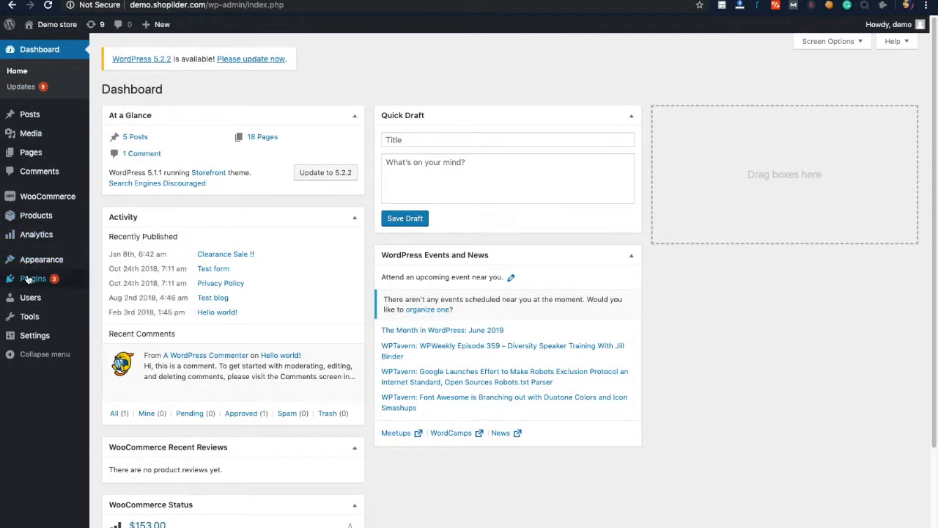
left_click(33, 278)
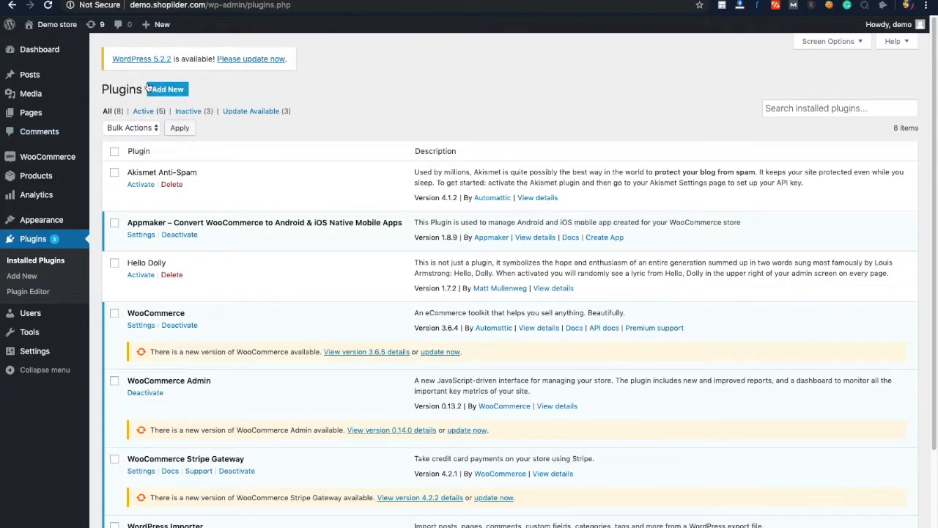
left_click(166, 89)
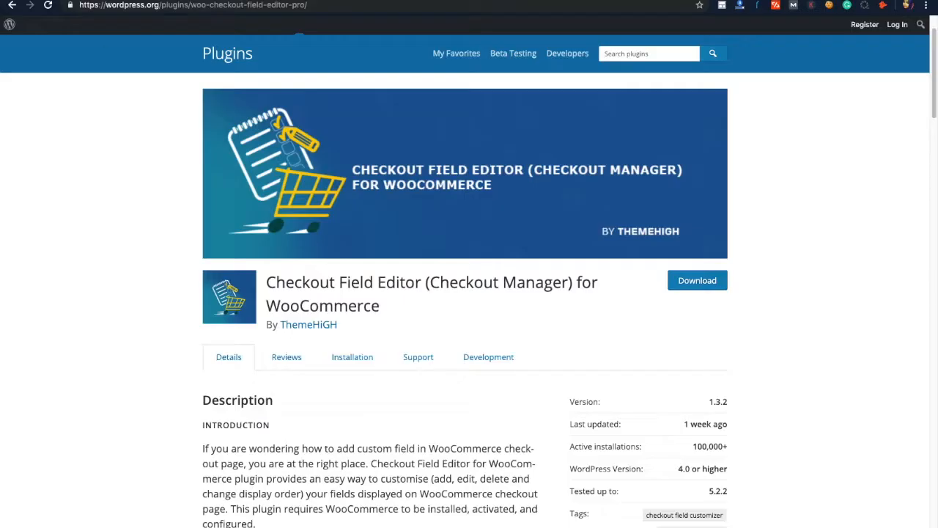
double_click(431, 294)
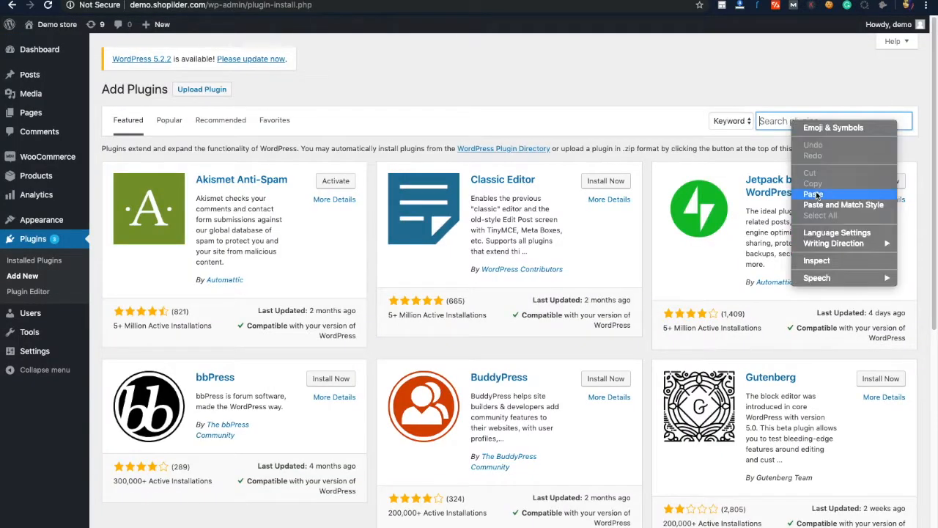
Search for Checkout Field Editor for WooCommerce by ThemeHigh, install it, and activate it
left_click(814, 194)
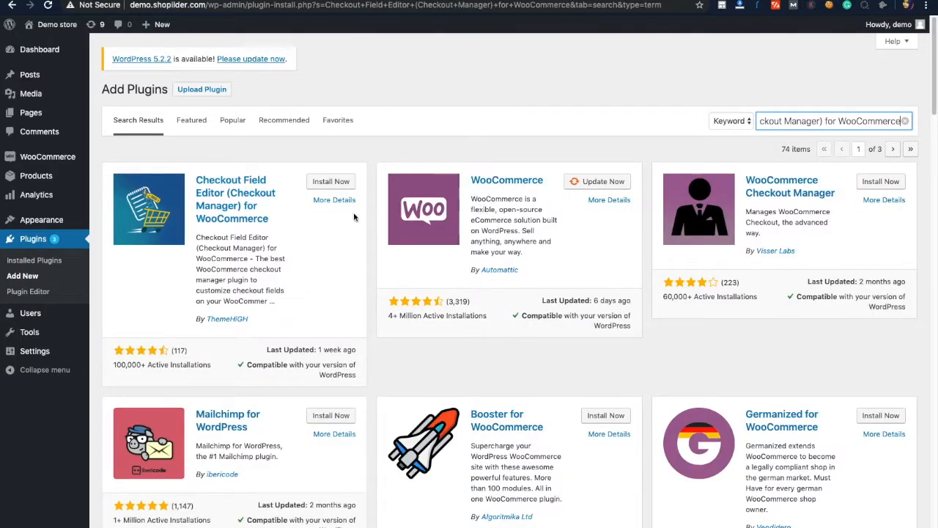
mouse_move(334, 200)
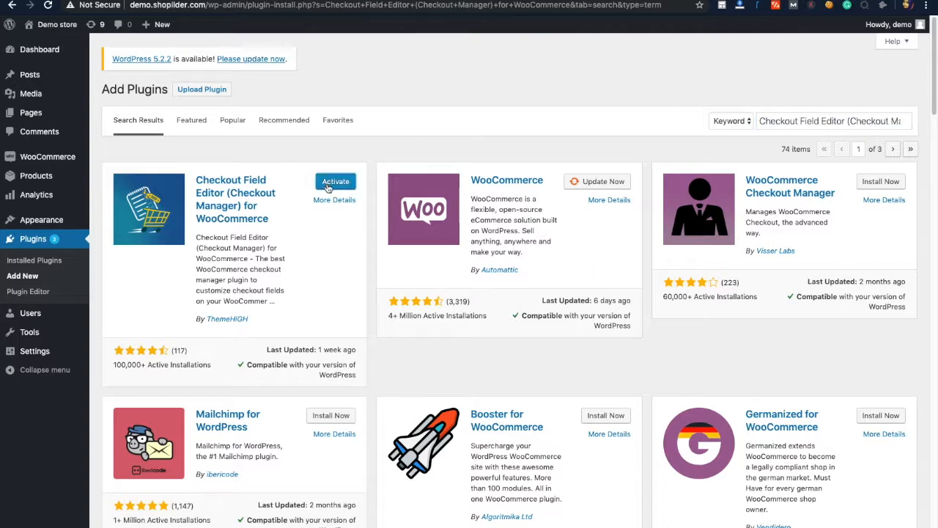
left_click(335, 182)
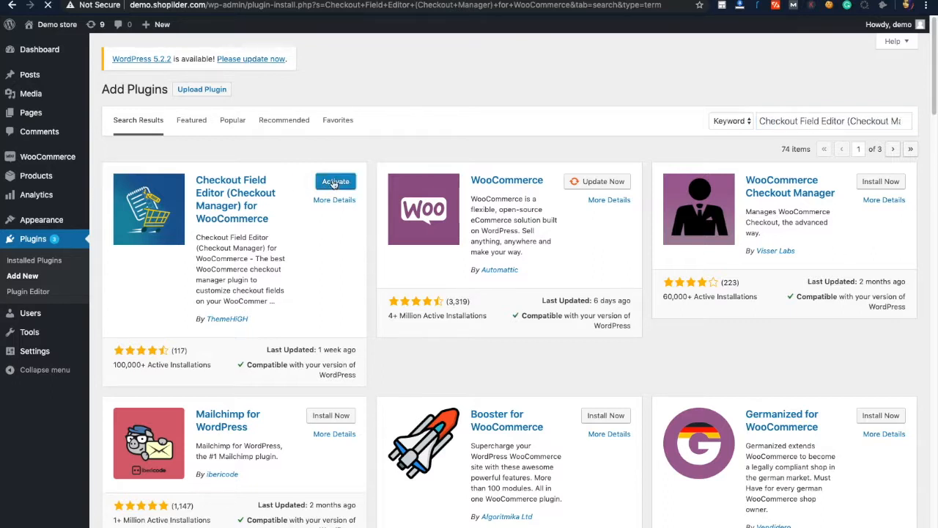
left_click(335, 182)
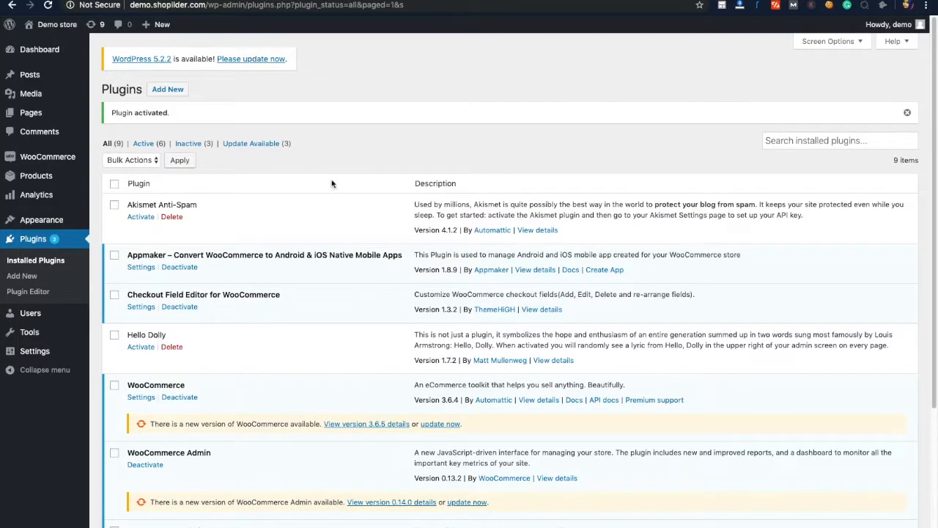
mouse_move(145, 286)
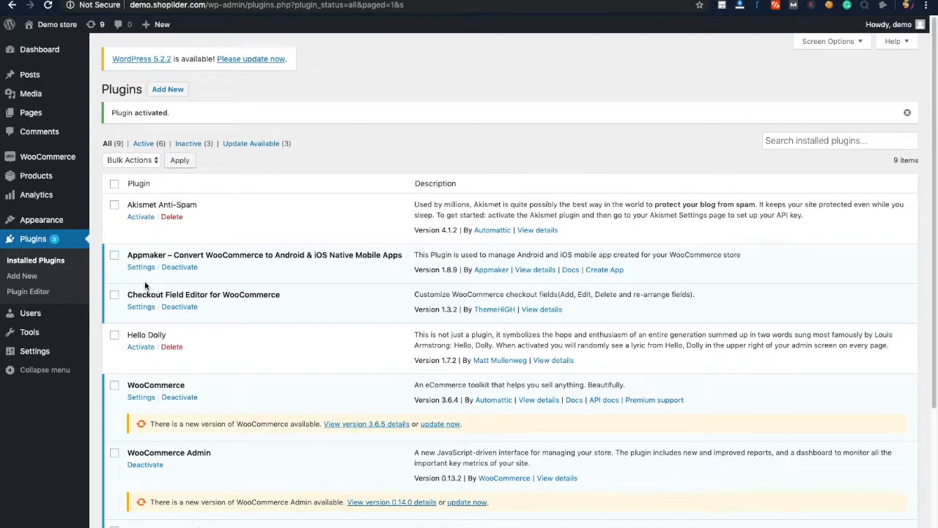
mouse_move(303, 329)
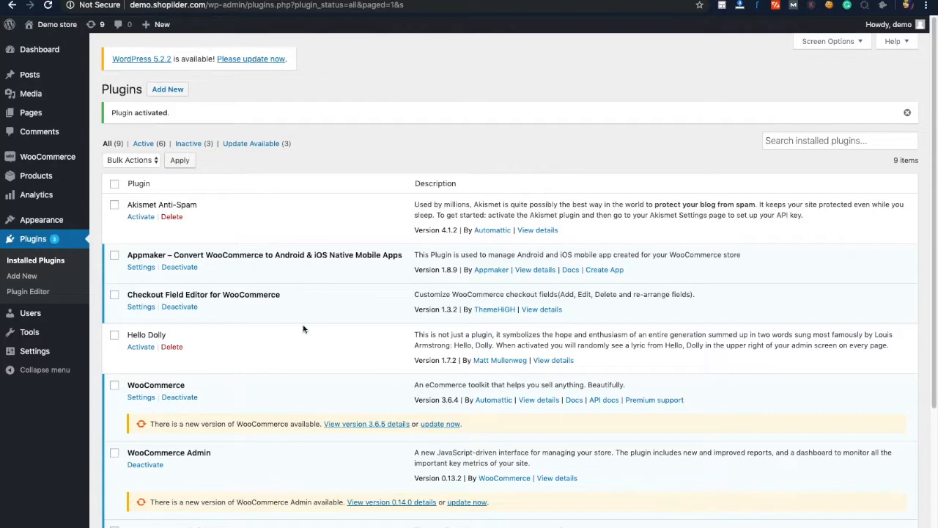
mouse_move(332, 336)
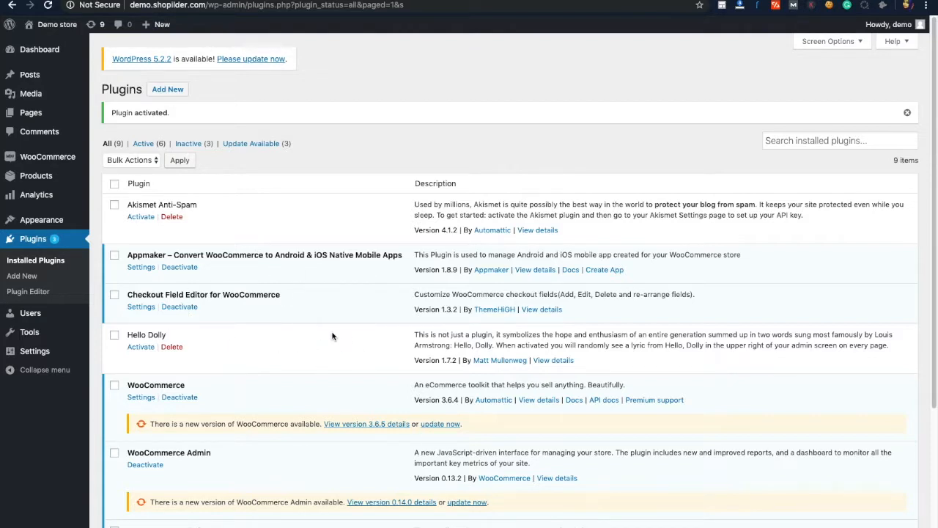
mouse_move(383, 320)
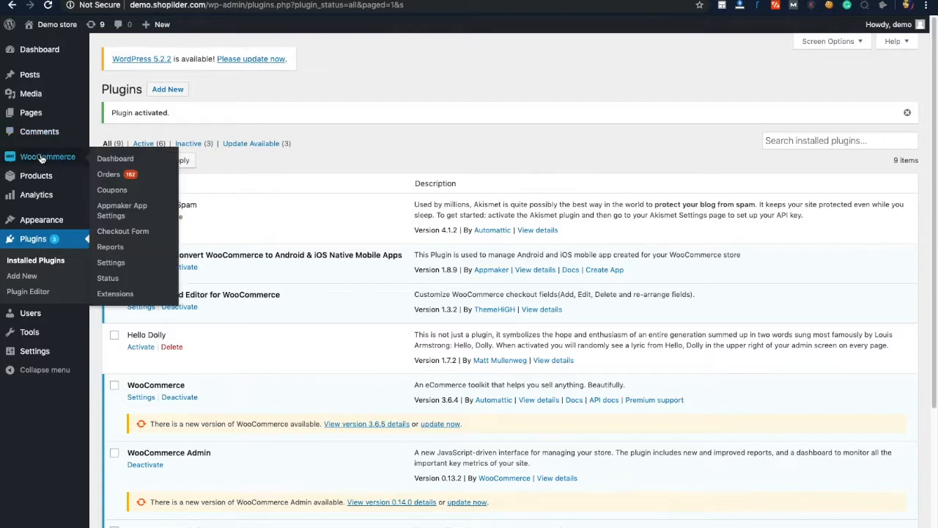
mouse_move(115, 241)
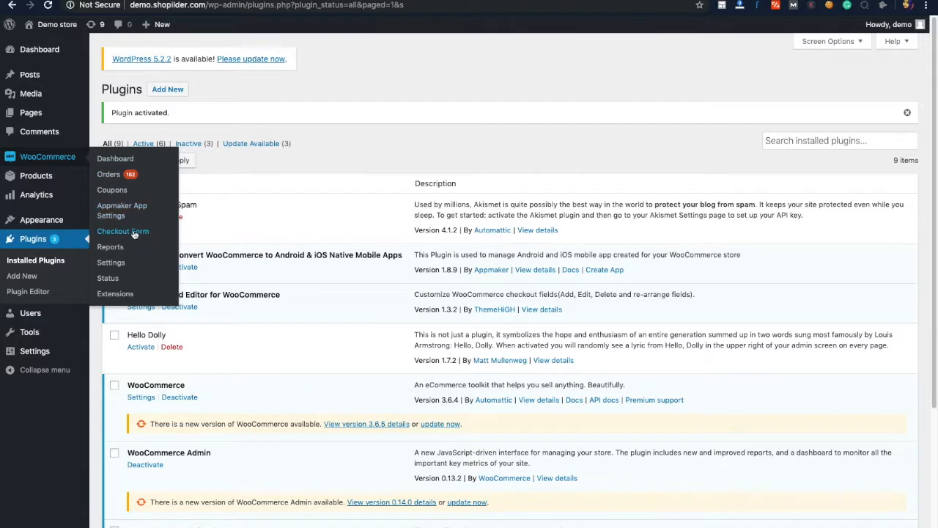
Open WooCommerce > Checkout Form and scroll the Billing Fields table down to state and postcode
left_click(122, 231)
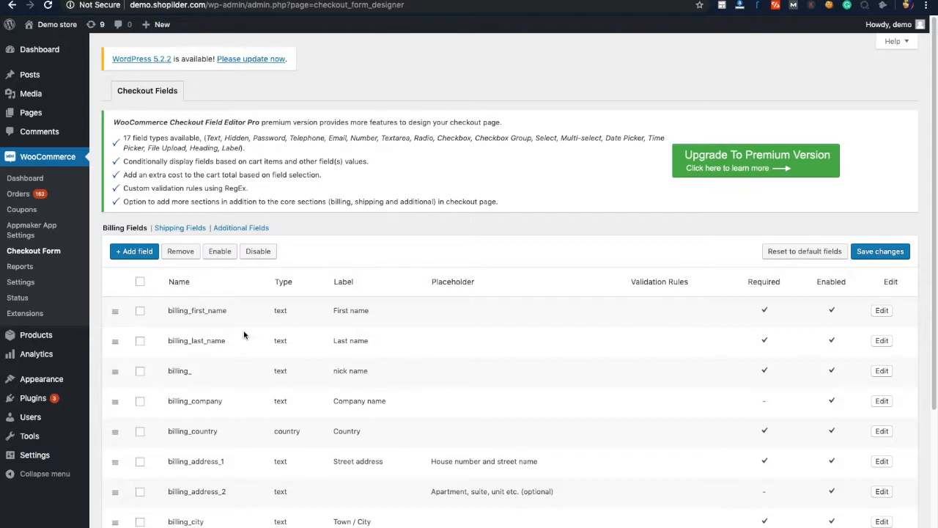
scroll("down", 3)
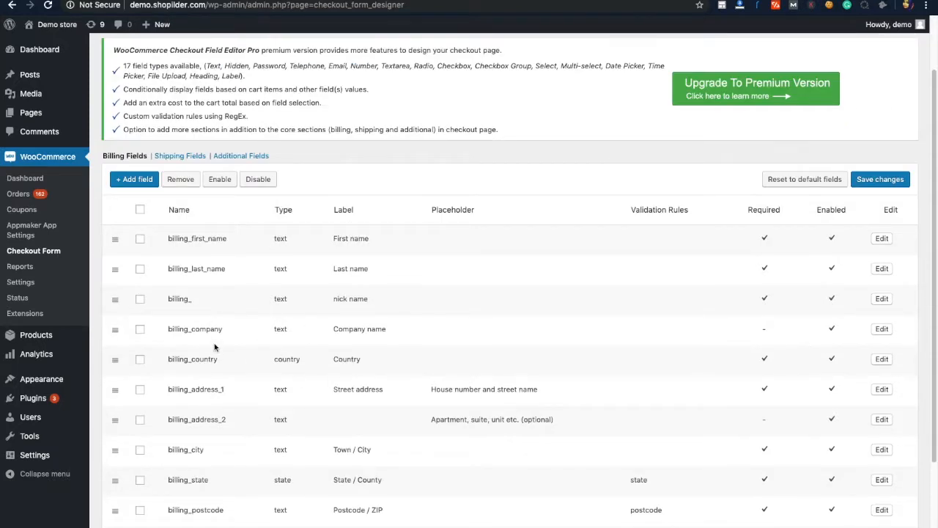
mouse_move(261, 315)
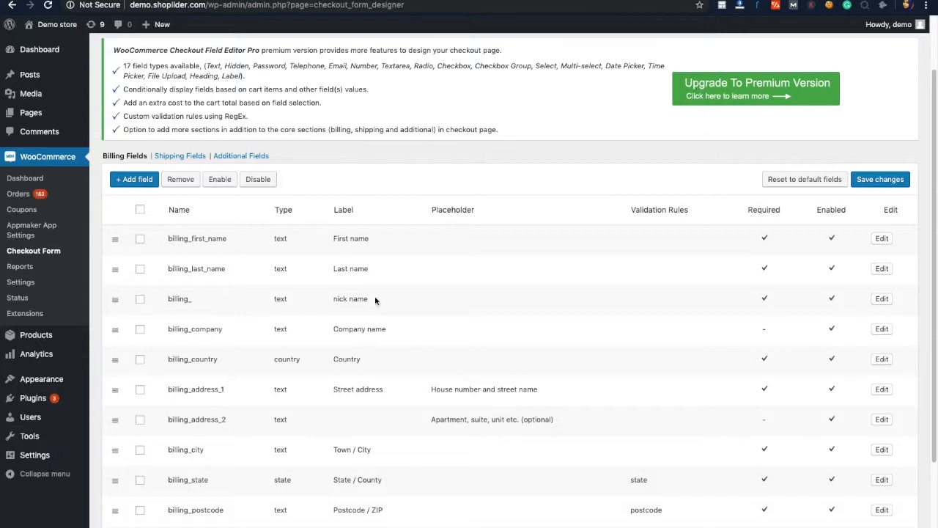
mouse_move(368, 42)
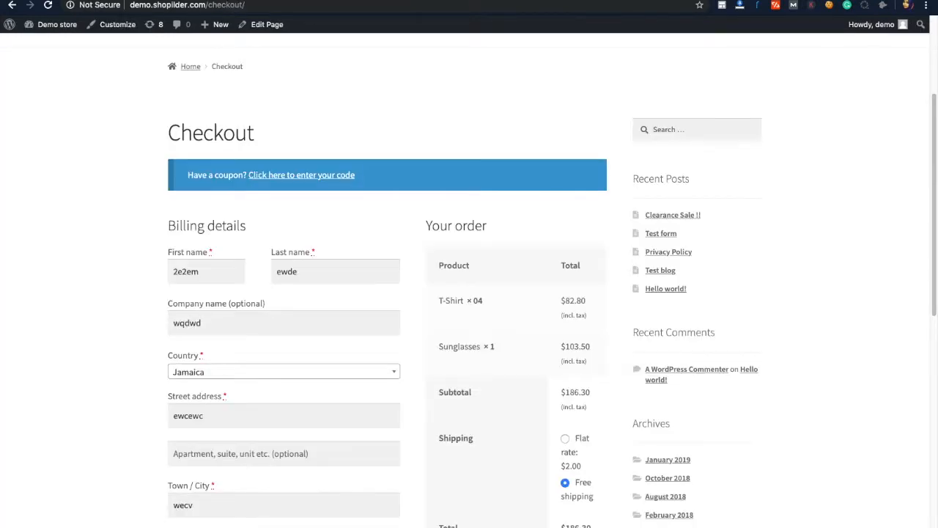
mouse_move(358, 296)
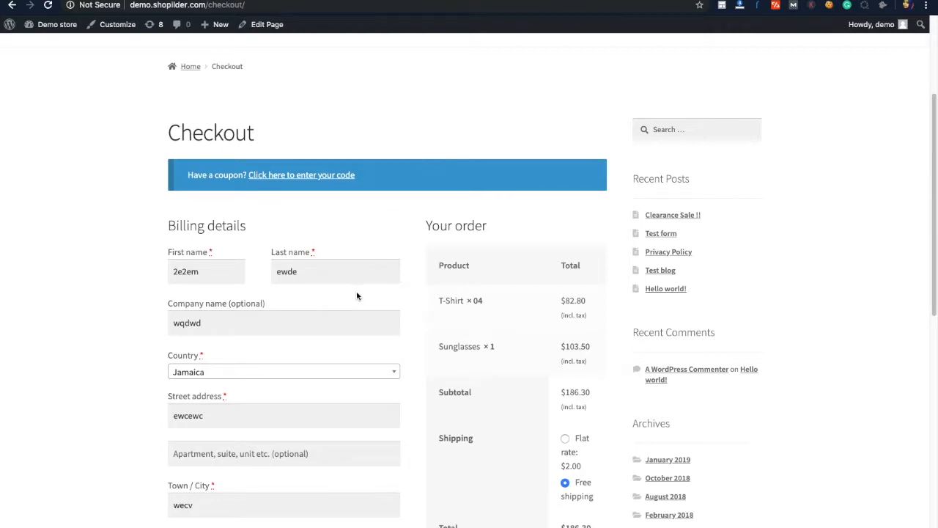
scroll("down", 3)
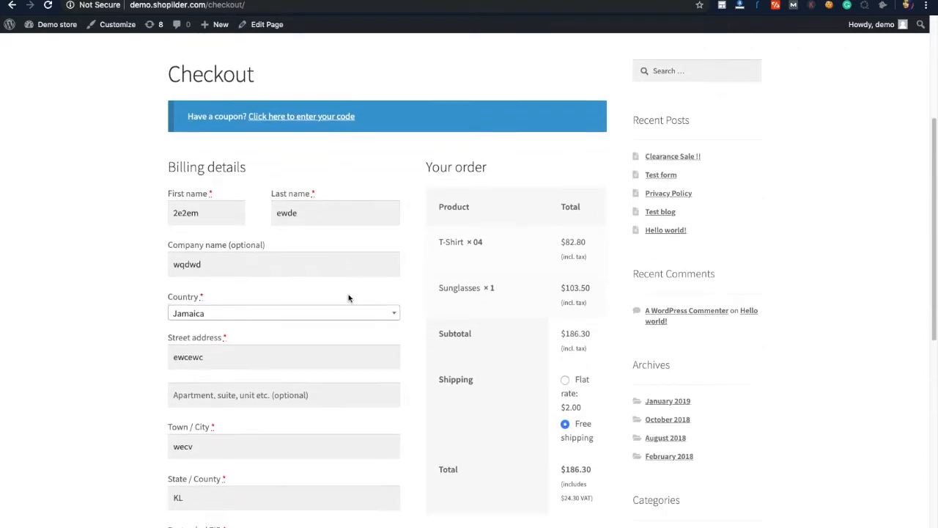
scroll("down", 3)
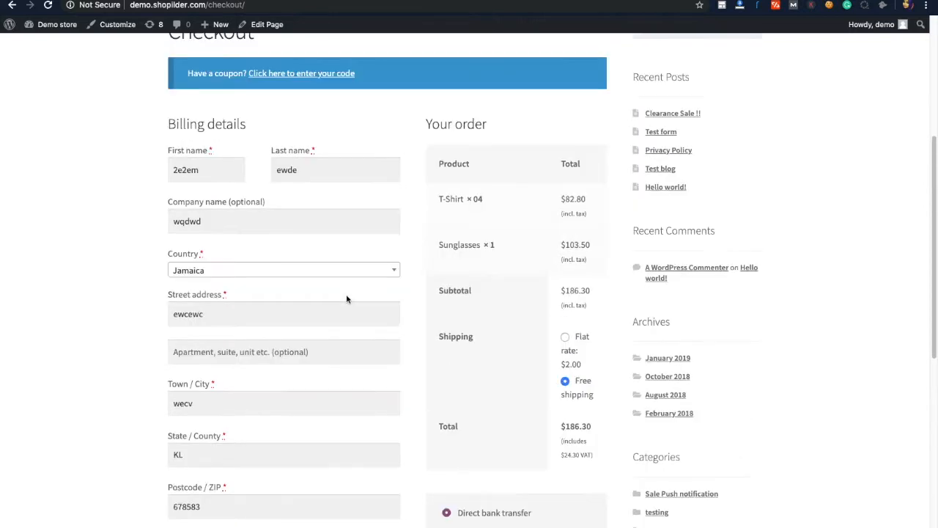
scroll("up", 3)
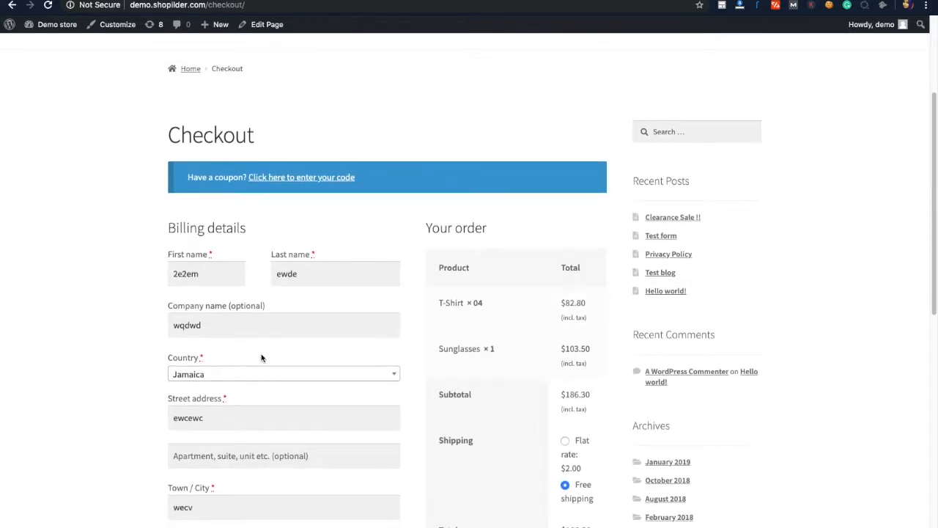
mouse_move(271, 354)
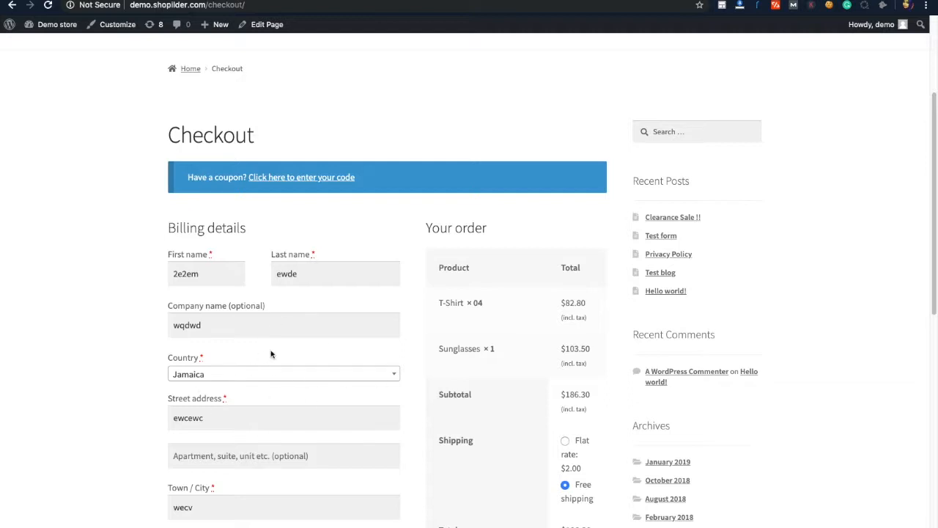
mouse_move(400, 359)
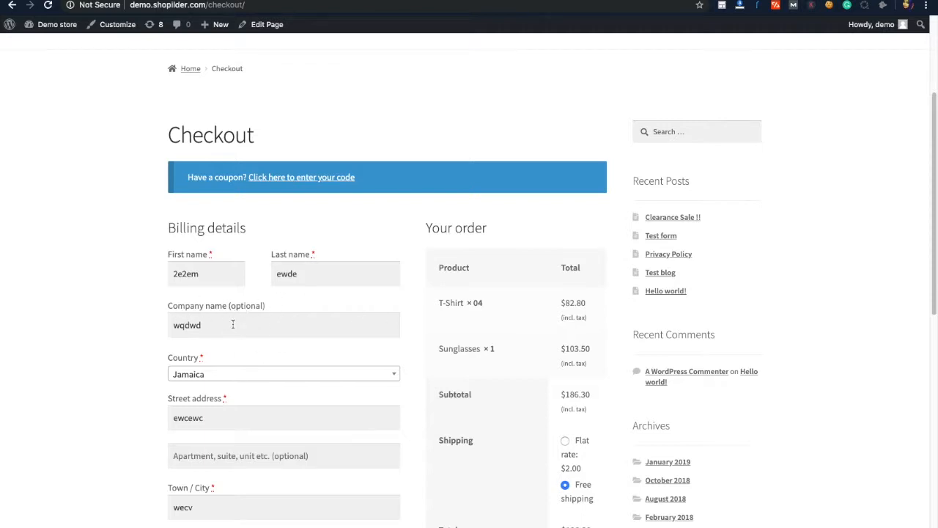
scroll("down", 3)
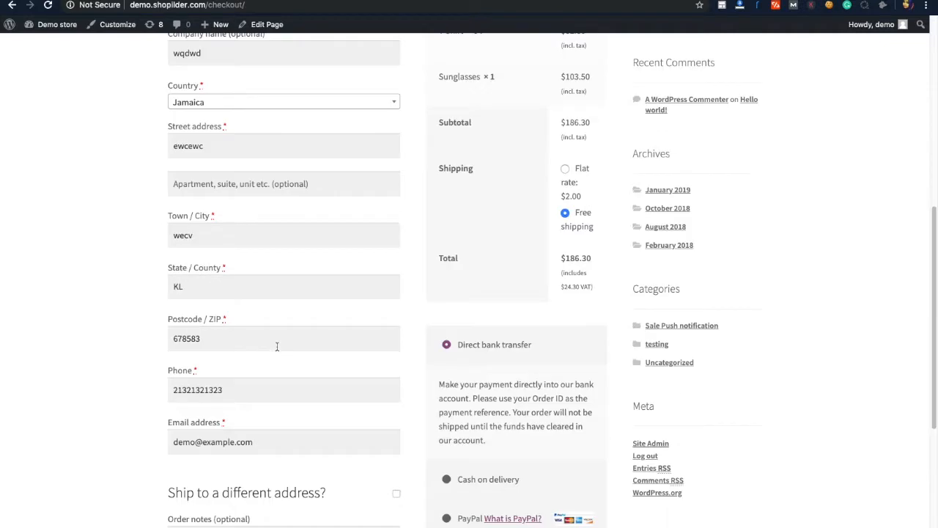
mouse_move(212, 483)
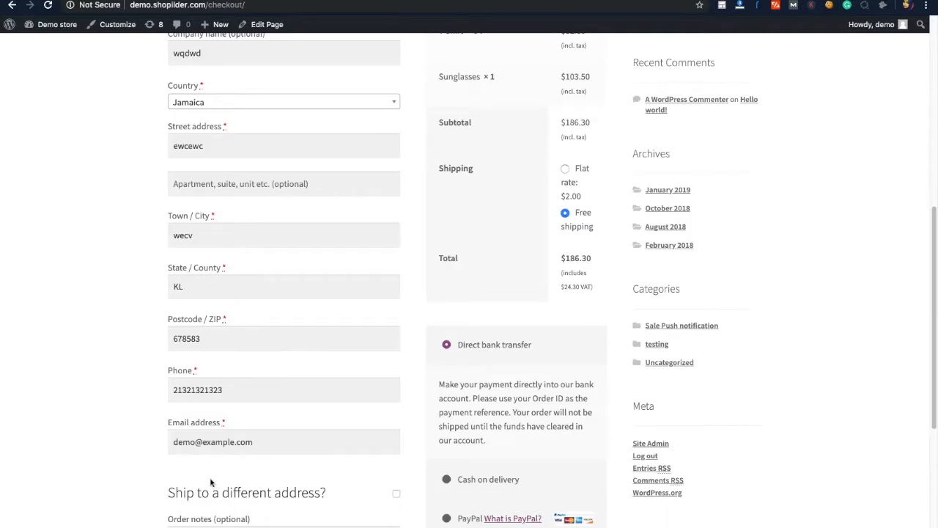
mouse_move(222, 492)
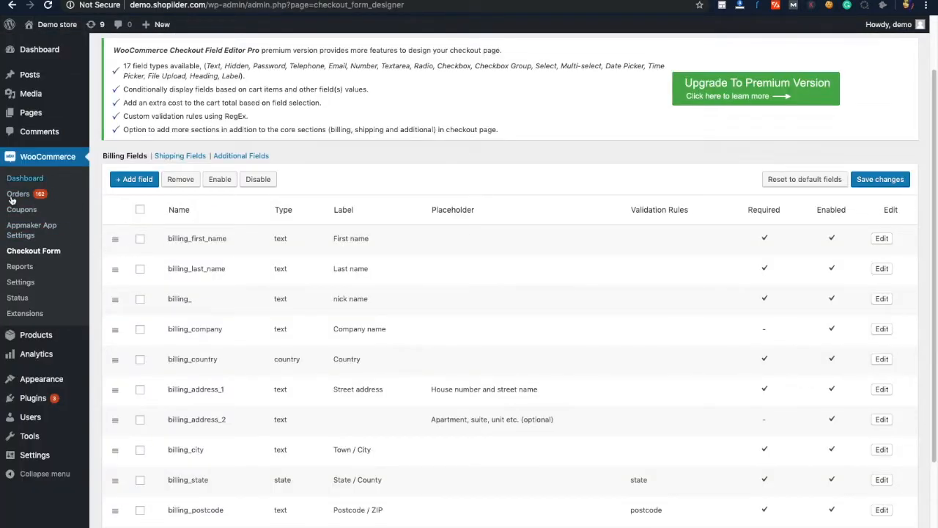
mouse_move(110, 225)
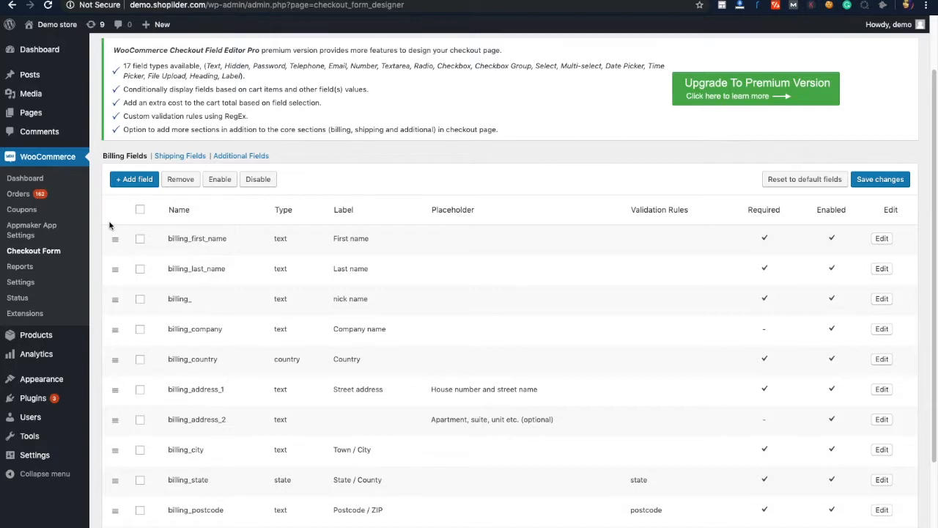
mouse_move(298, 356)
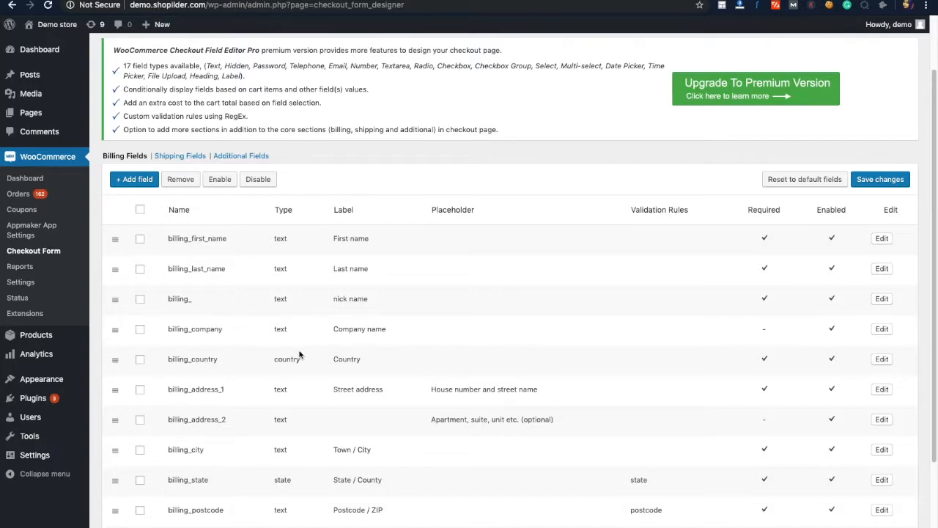
mouse_move(426, 348)
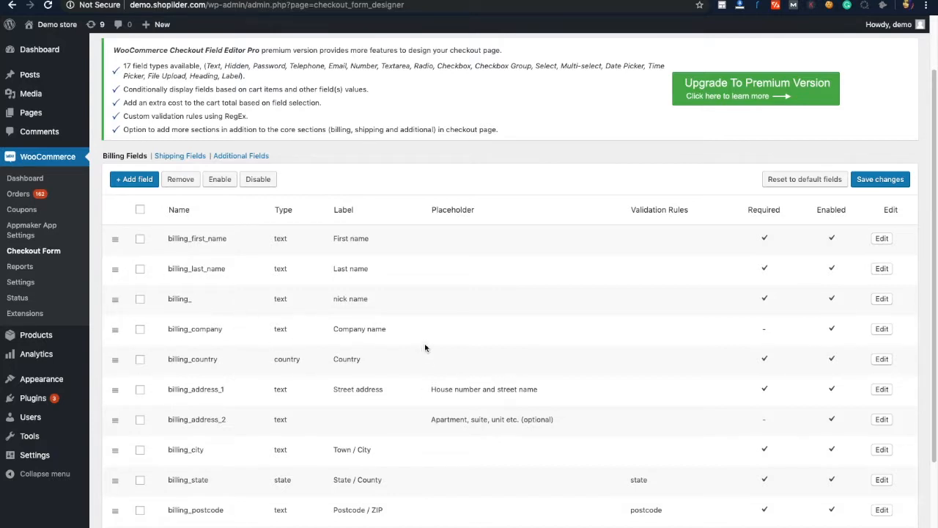
mouse_move(790, 213)
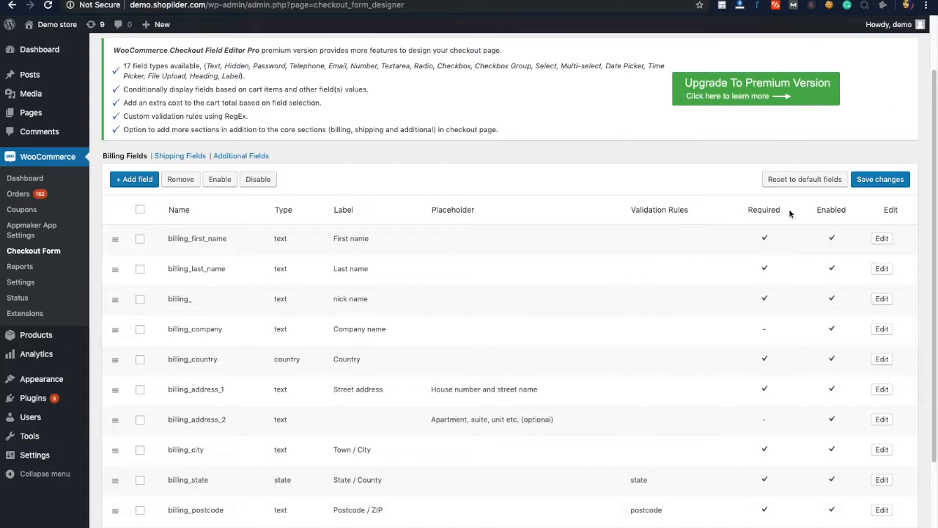
mouse_move(775, 209)
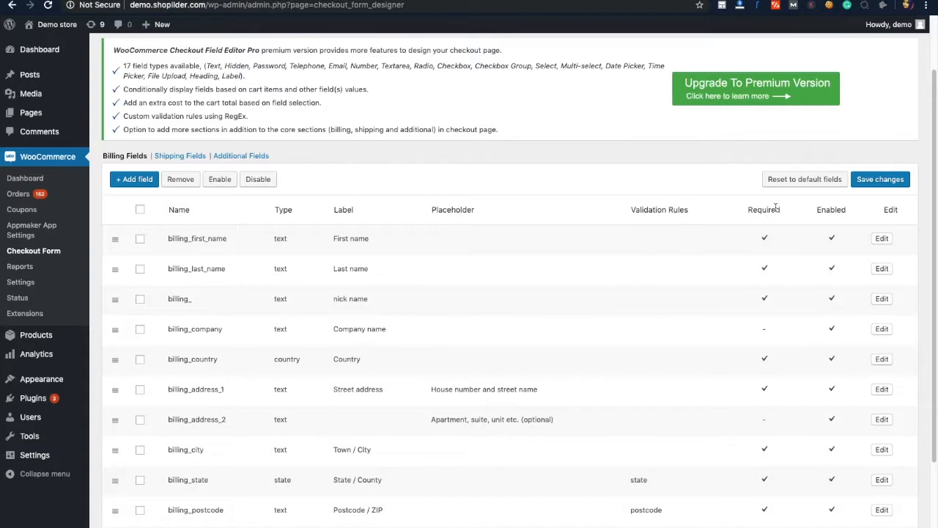
mouse_move(803, 237)
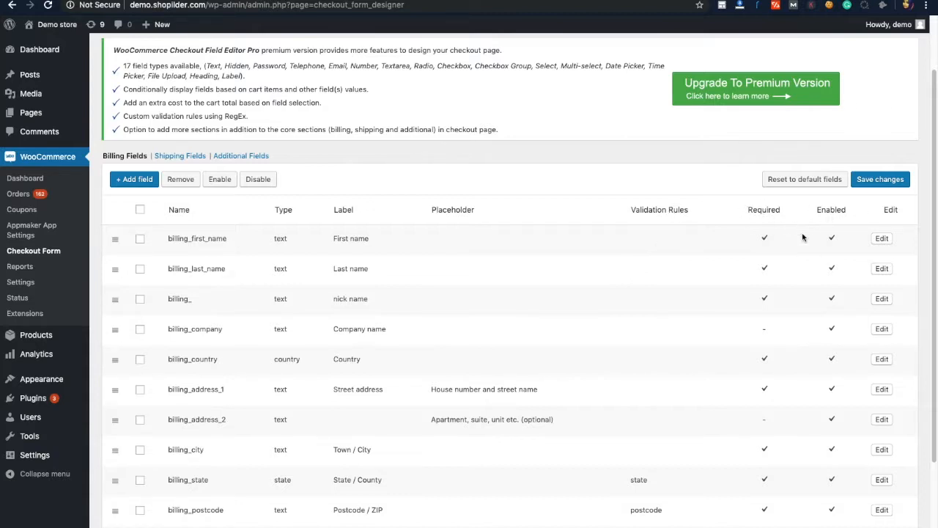
mouse_move(785, 234)
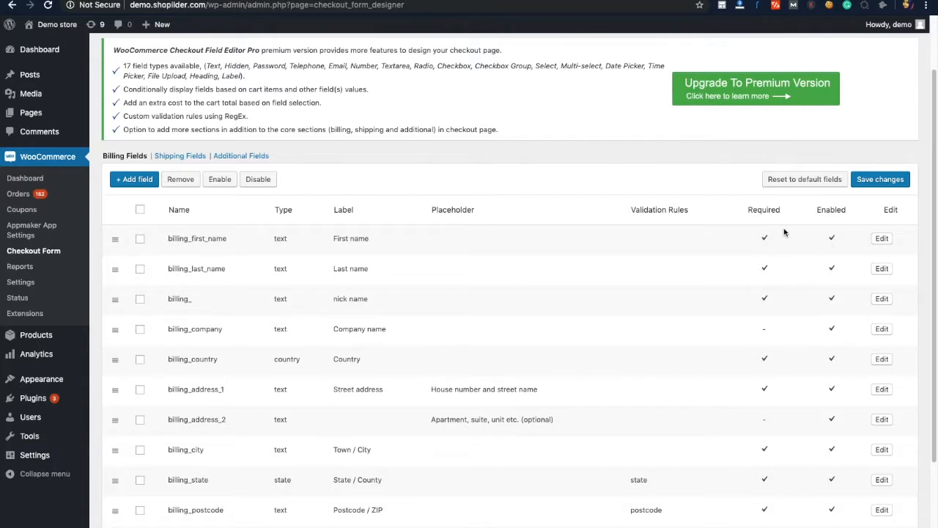
mouse_move(575, 319)
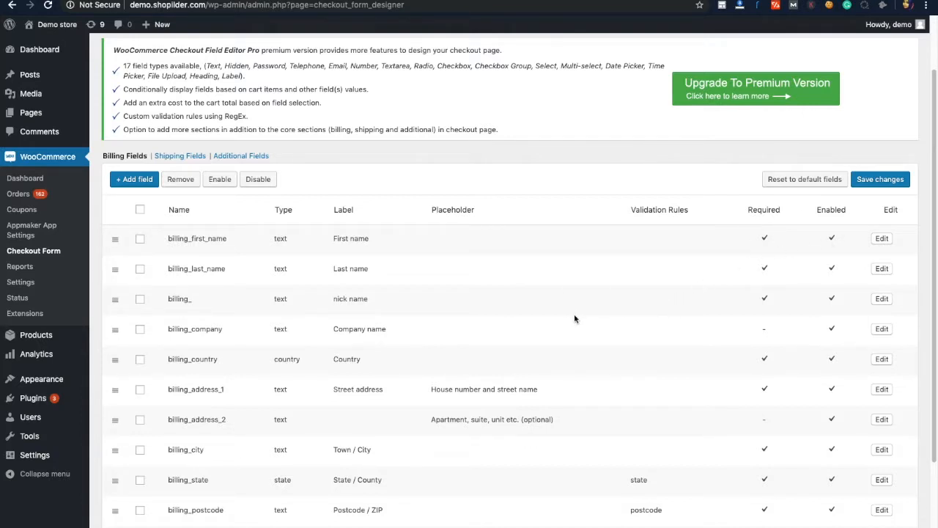
mouse_move(632, 362)
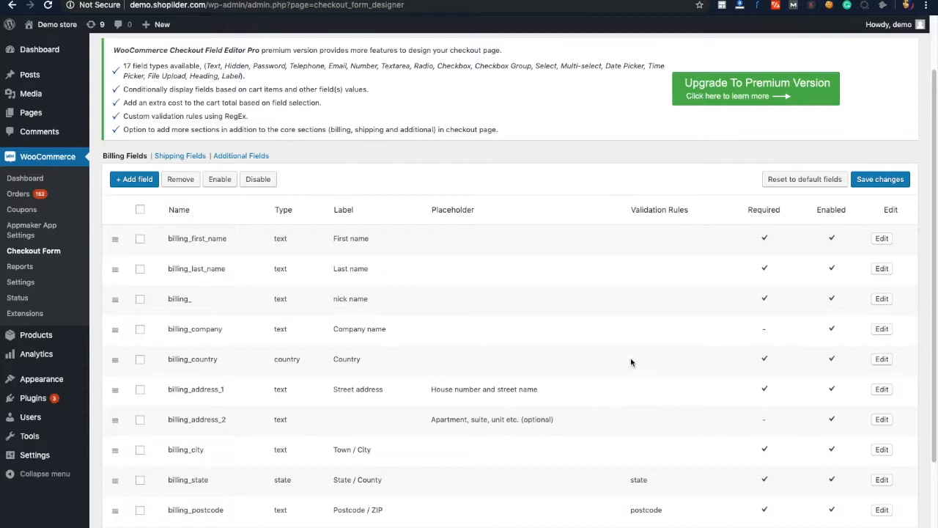
Scroll through the Billing Fields table and tick the billing_company row
scroll("down", 3)
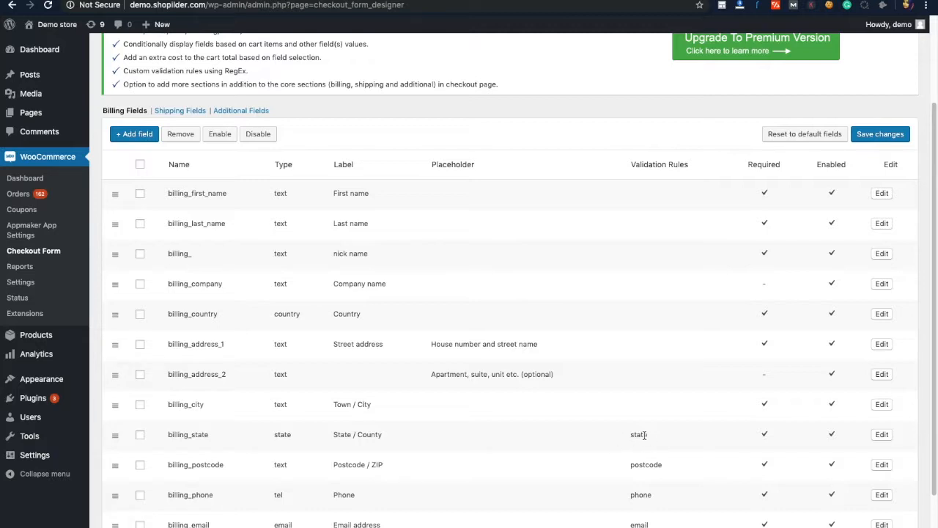
mouse_move(667, 438)
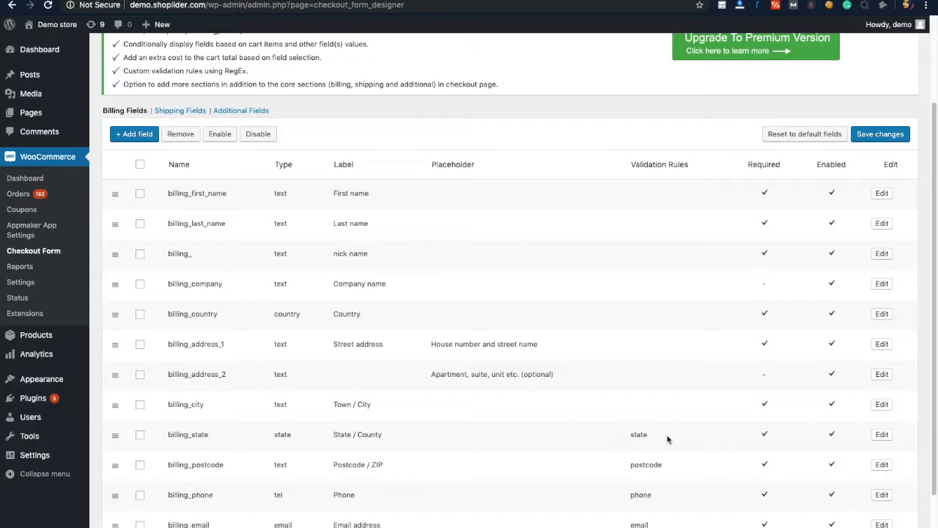
mouse_move(609, 440)
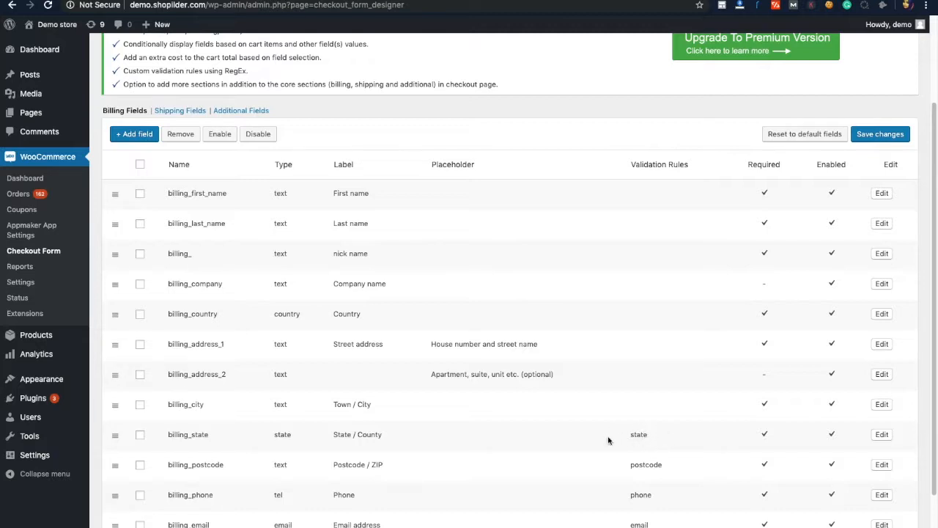
mouse_move(542, 418)
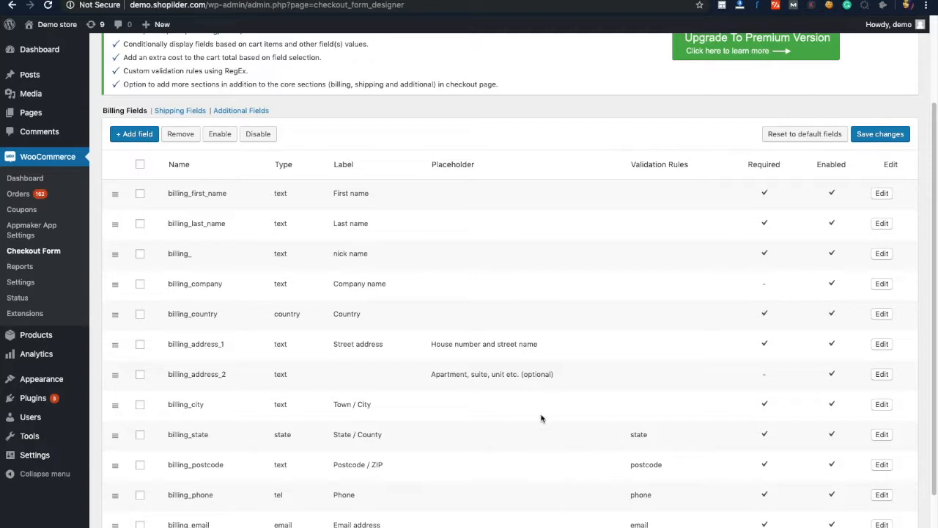
mouse_move(540, 314)
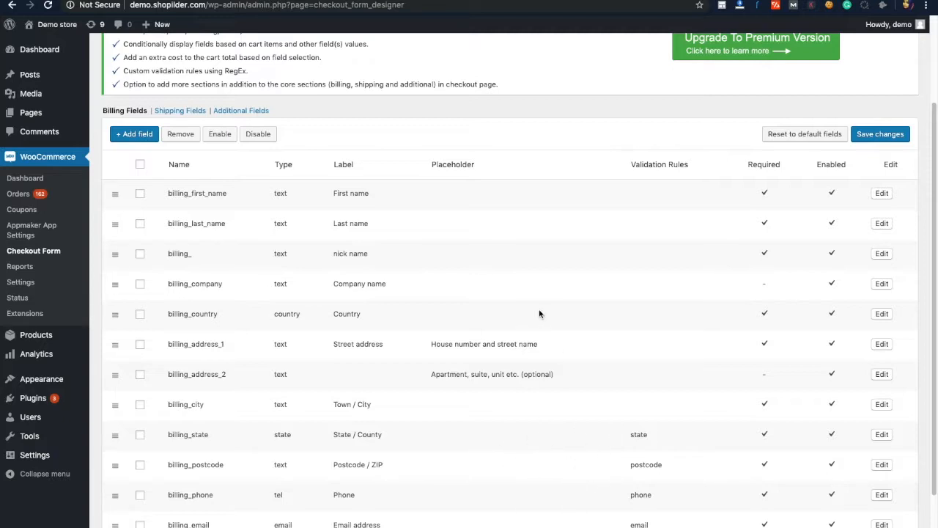
mouse_move(846, 167)
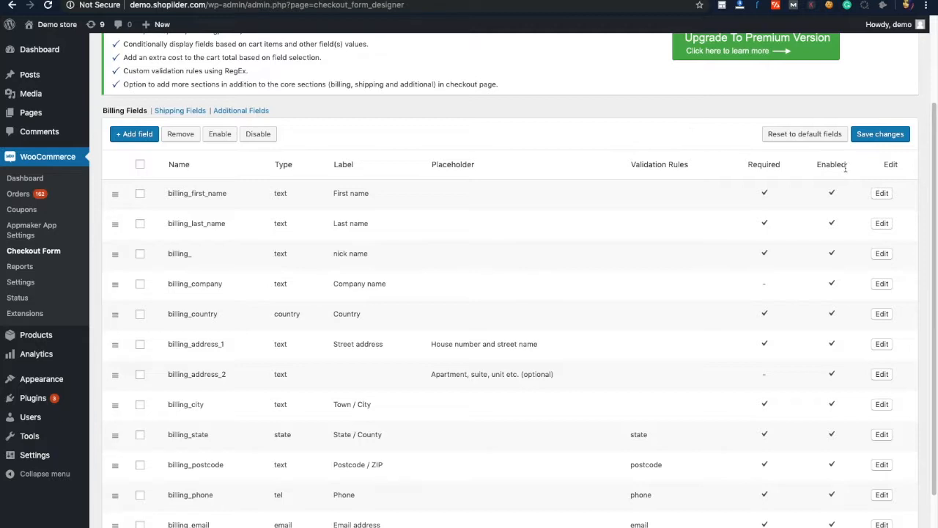
mouse_move(784, 169)
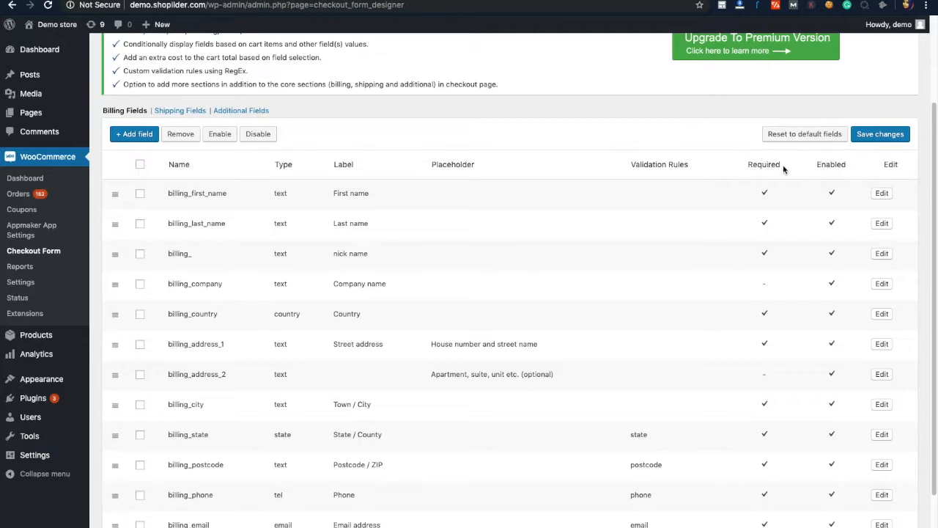
mouse_move(709, 327)
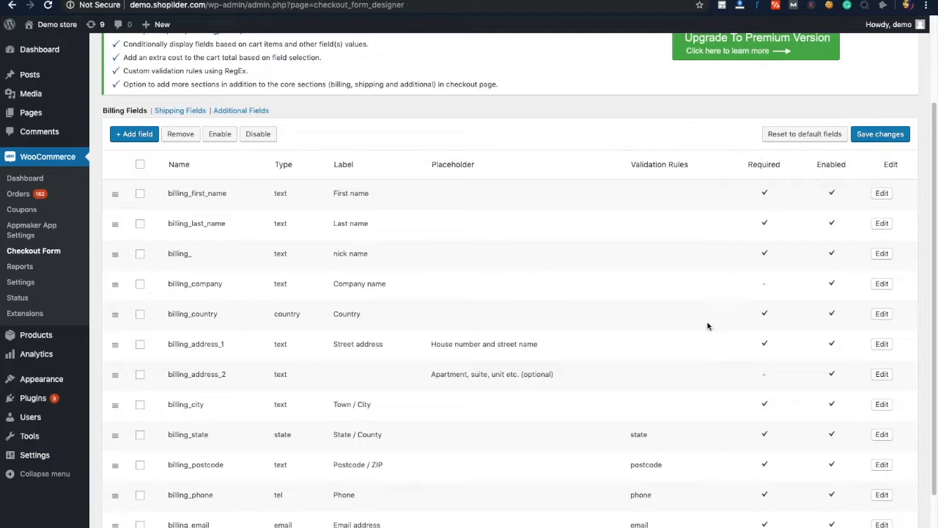
mouse_move(845, 170)
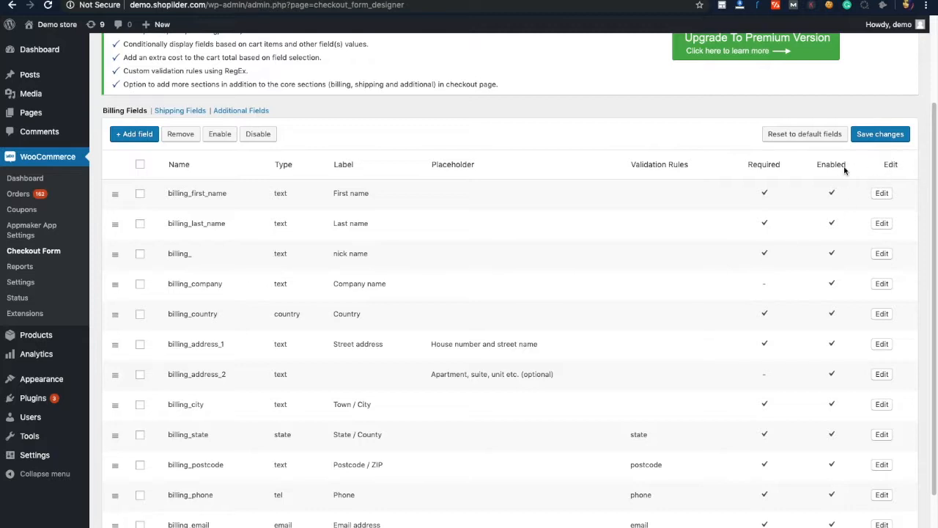
mouse_move(871, 187)
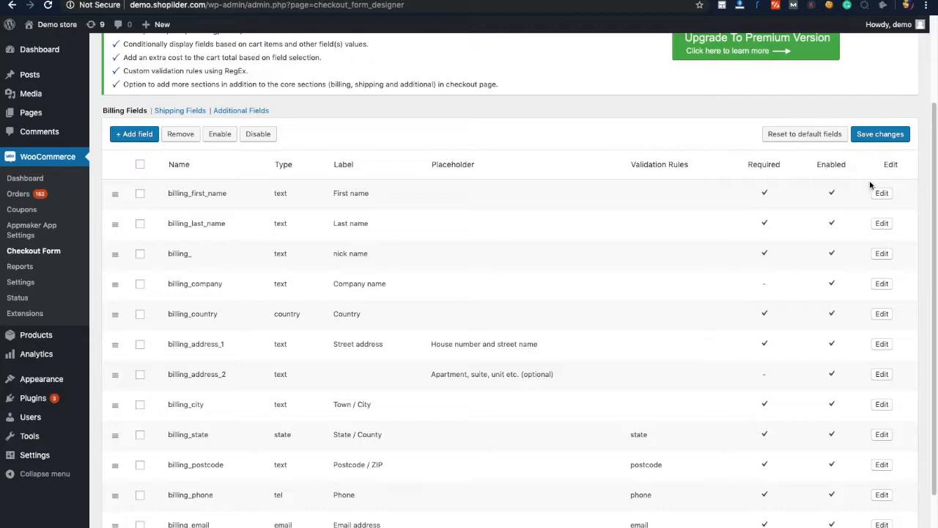
mouse_move(830, 199)
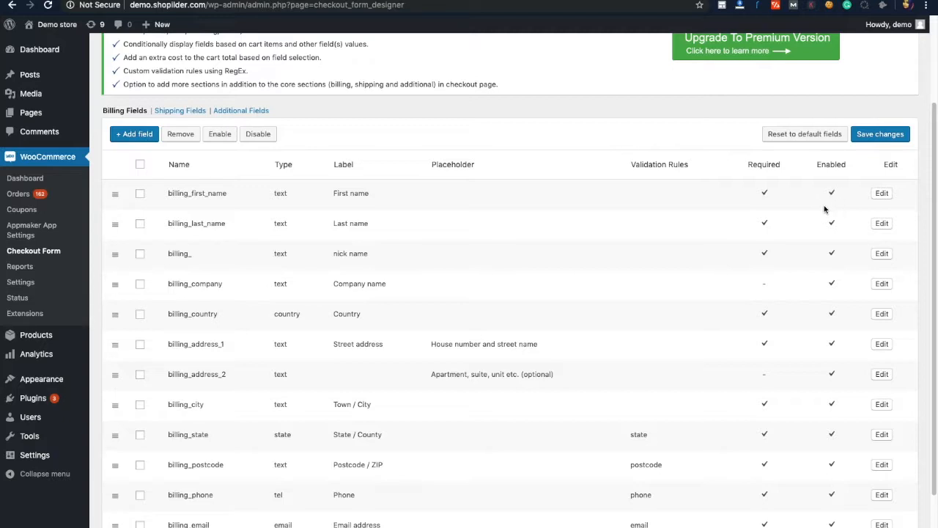
mouse_move(192, 312)
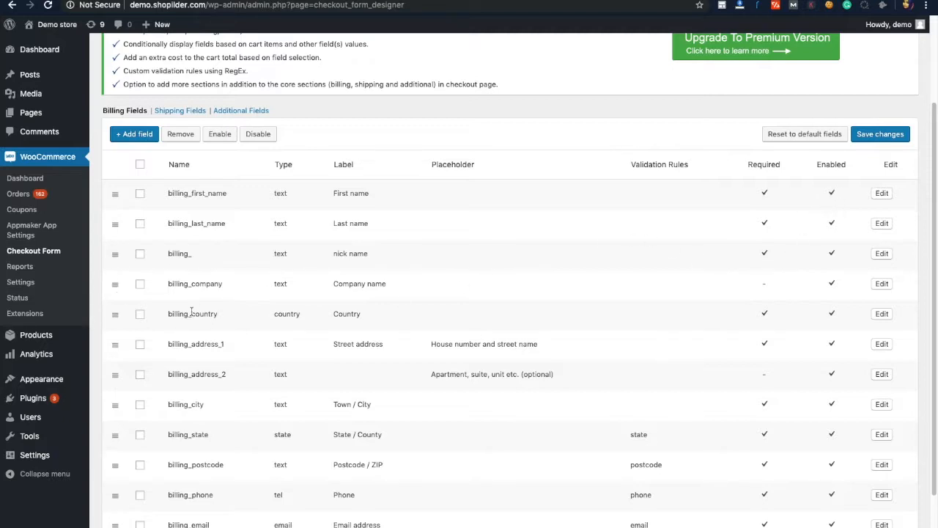
mouse_move(170, 360)
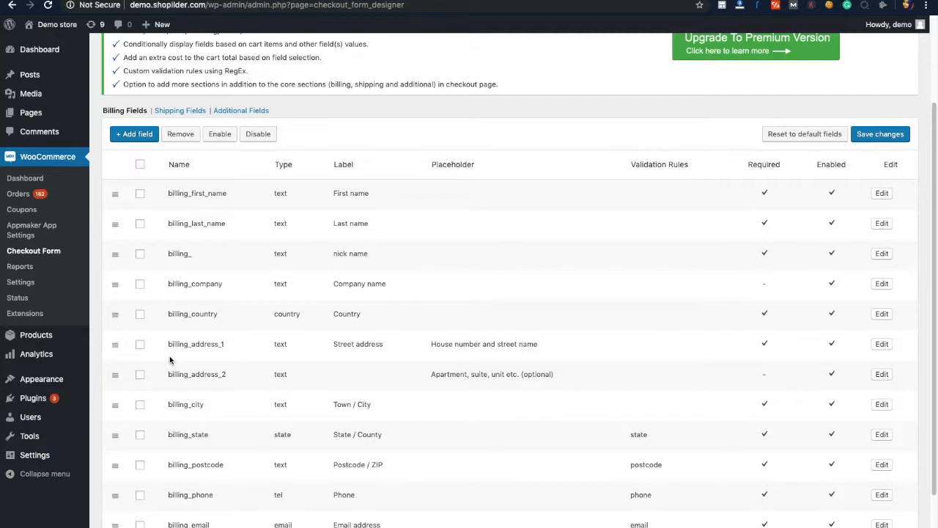
mouse_move(367, 305)
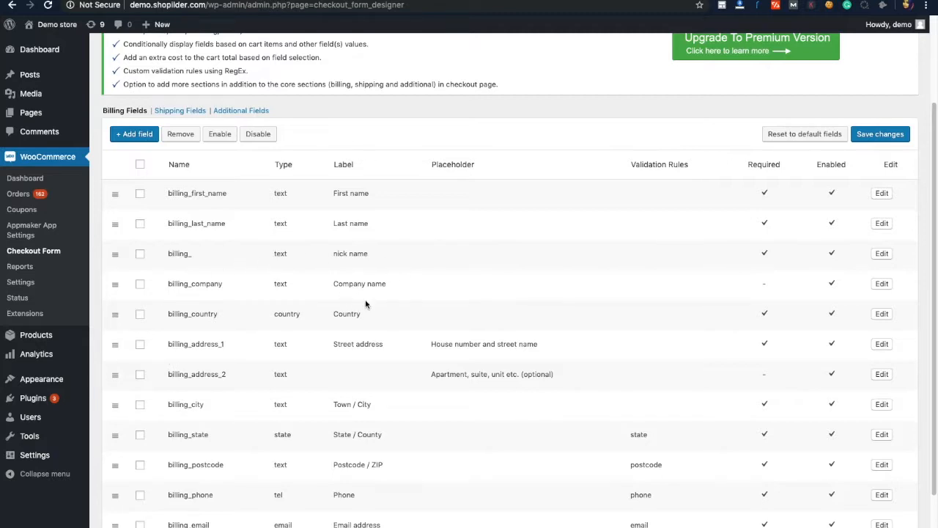
mouse_move(319, 283)
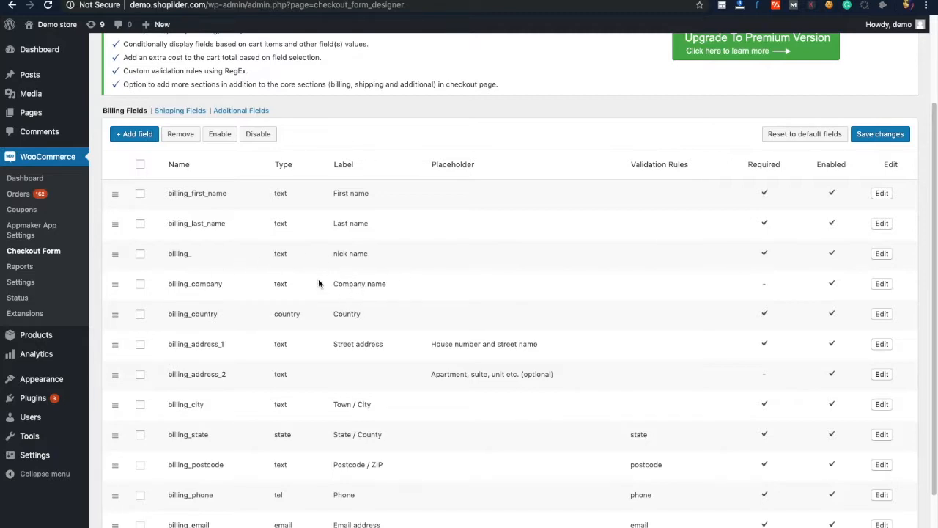
mouse_move(182, 297)
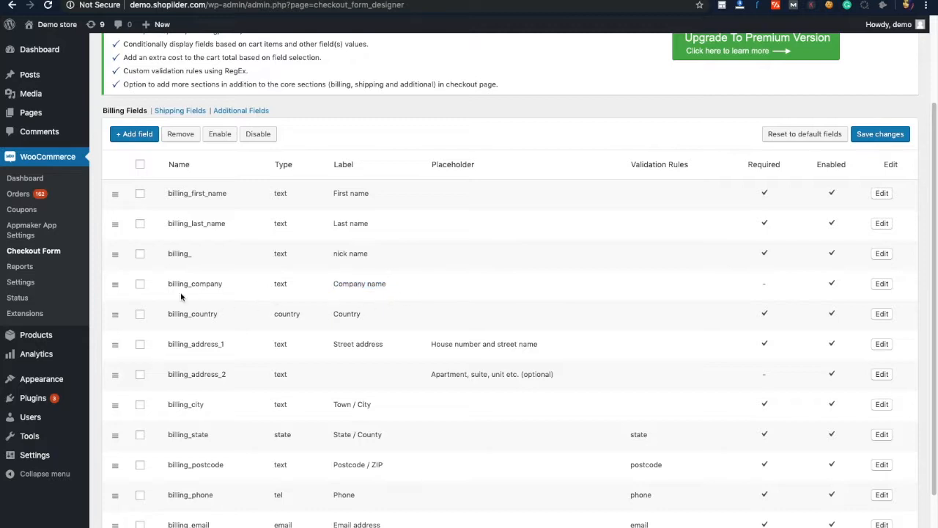
left_click(139, 284)
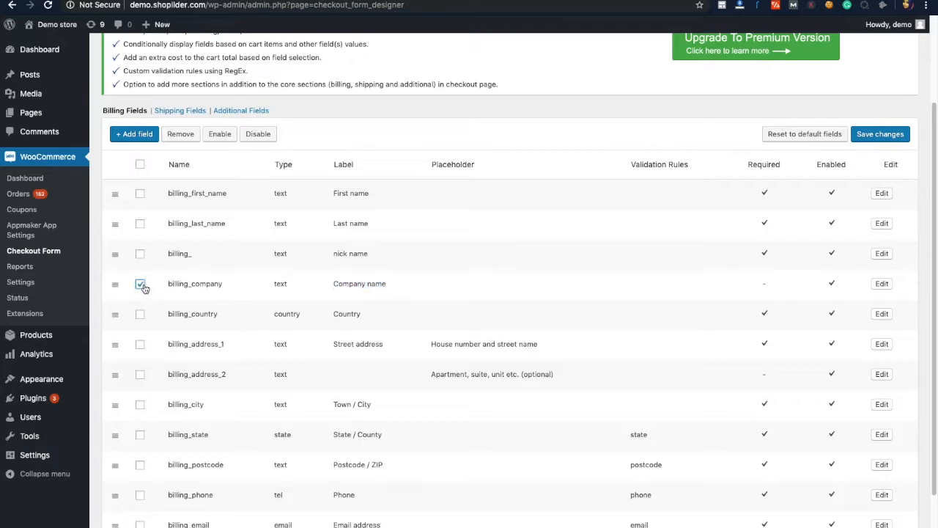
Tick billing_company and open its Edit Checkout Field dialog
left_click(140, 284)
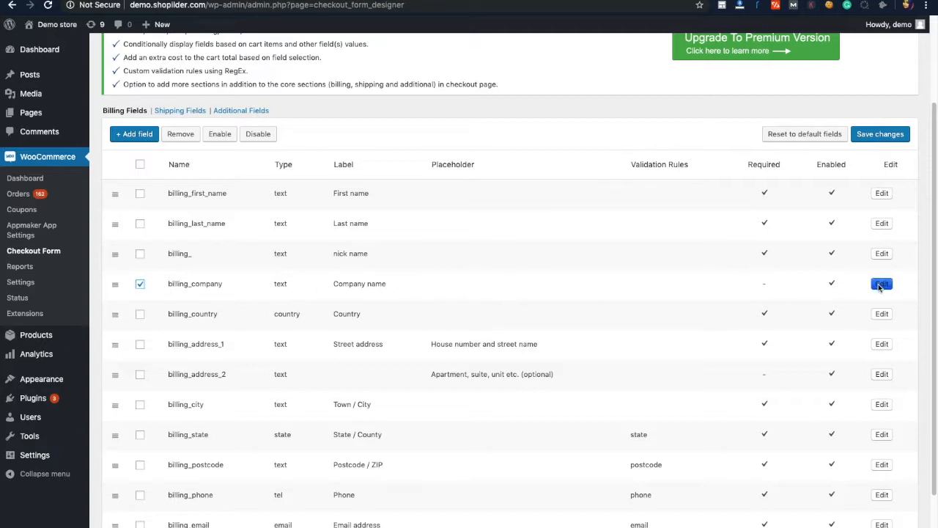
left_click(881, 283)
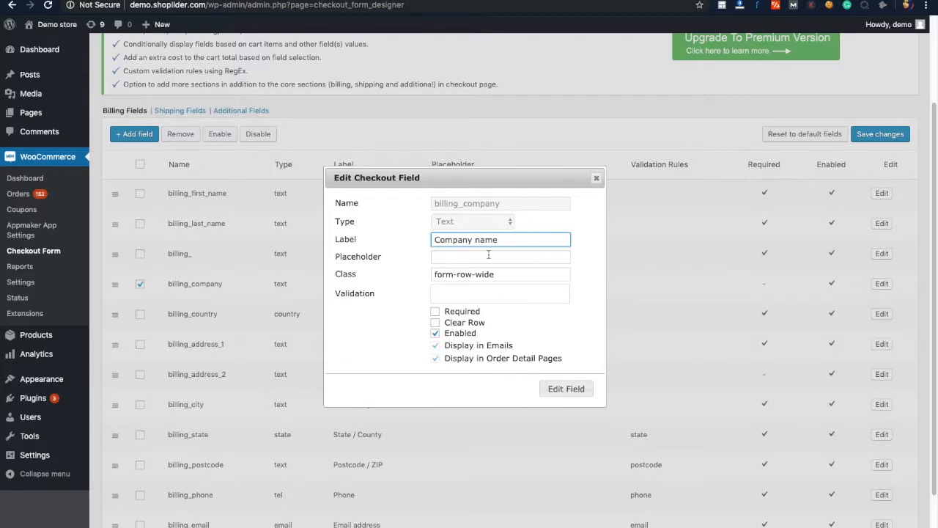
mouse_move(472, 341)
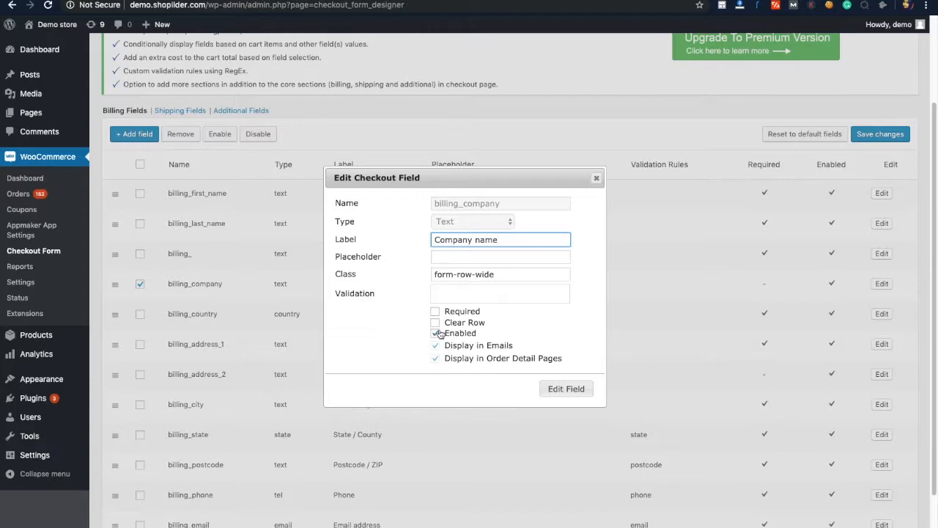
Untick Enabled for Company name, apply the field edit, and save changes
left_click(436, 333)
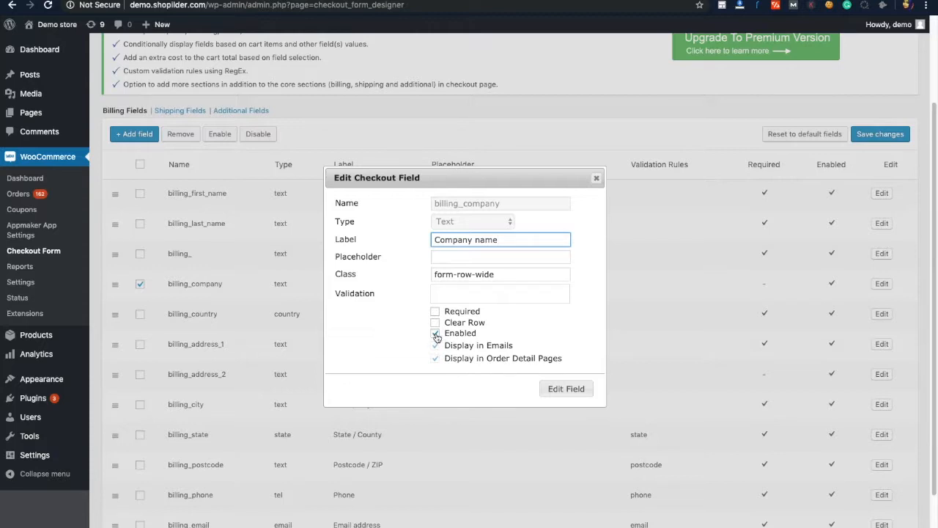
left_click(436, 333)
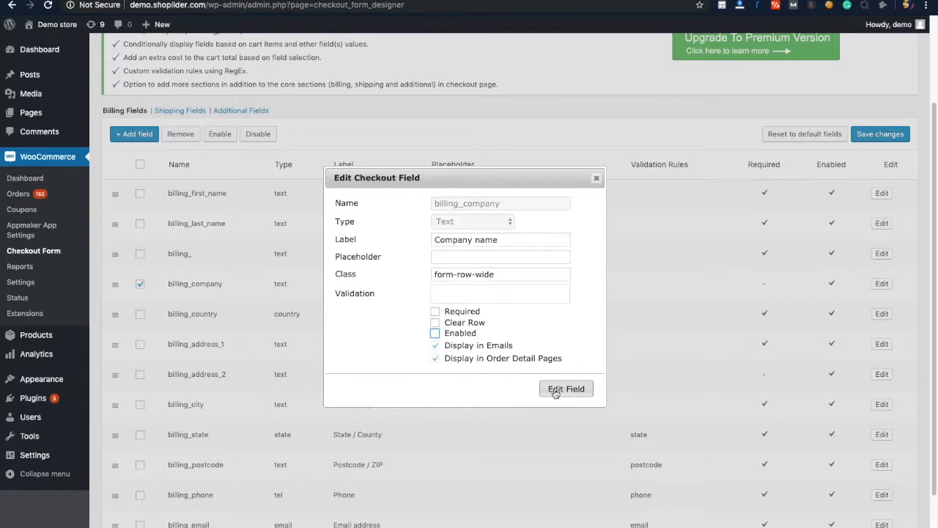
left_click(566, 389)
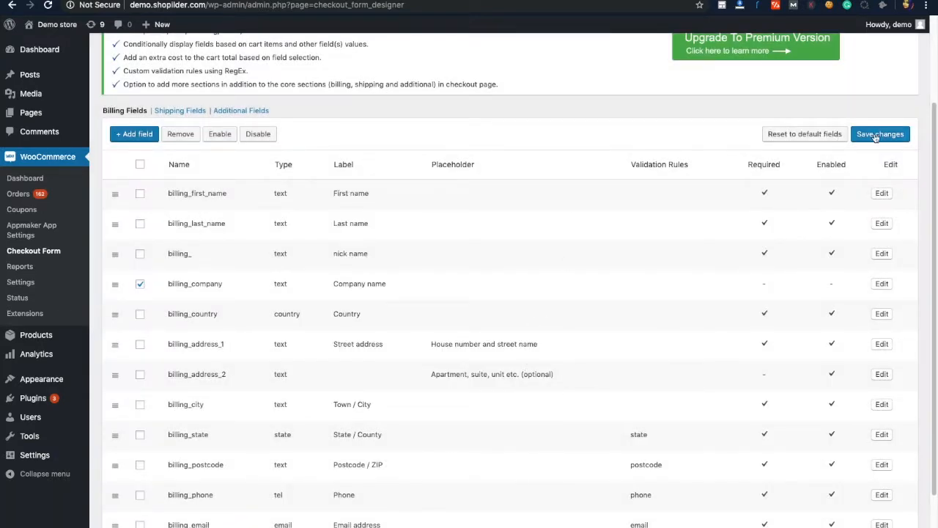
mouse_move(885, 139)
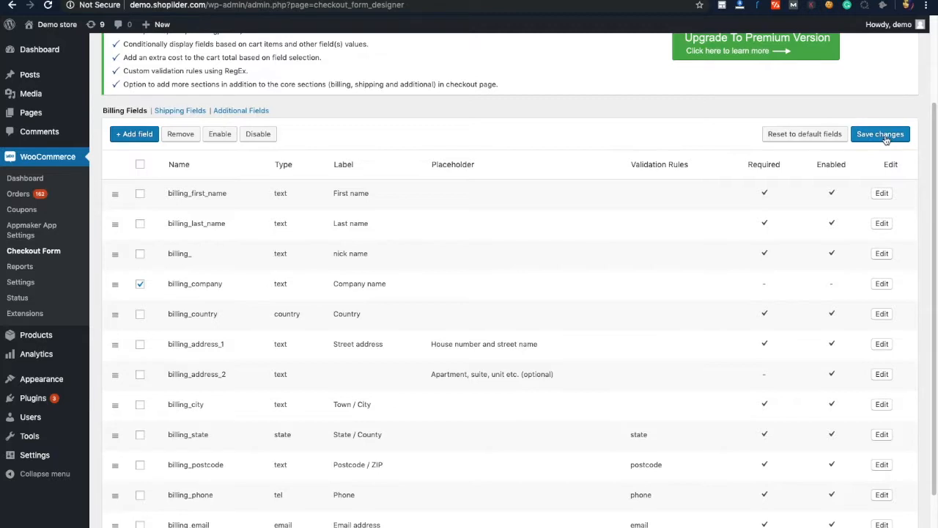
left_click(881, 133)
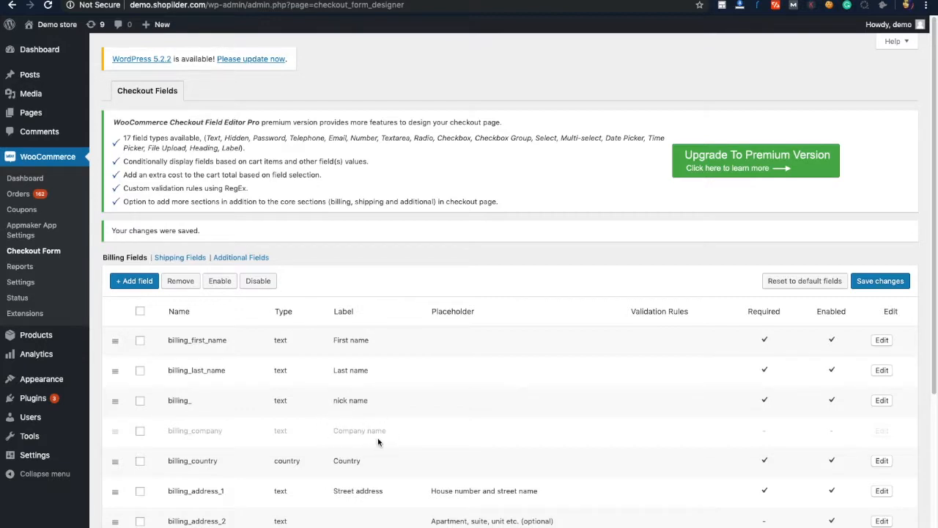
mouse_move(311, 394)
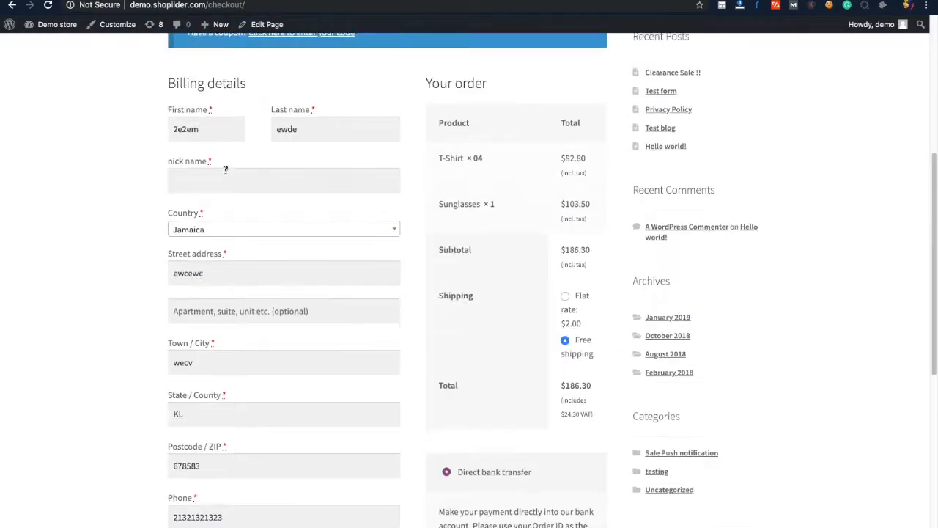
Scroll the storefront checkout billing form to confirm Company name is gone
scroll("up", 3)
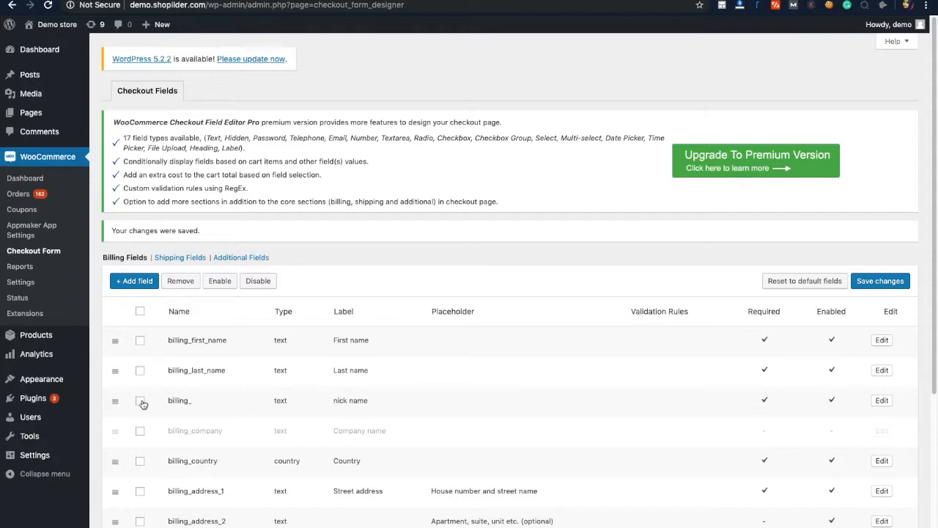
Edit the nick name field, turning off Required, Enabled and its display options
left_click(139, 400)
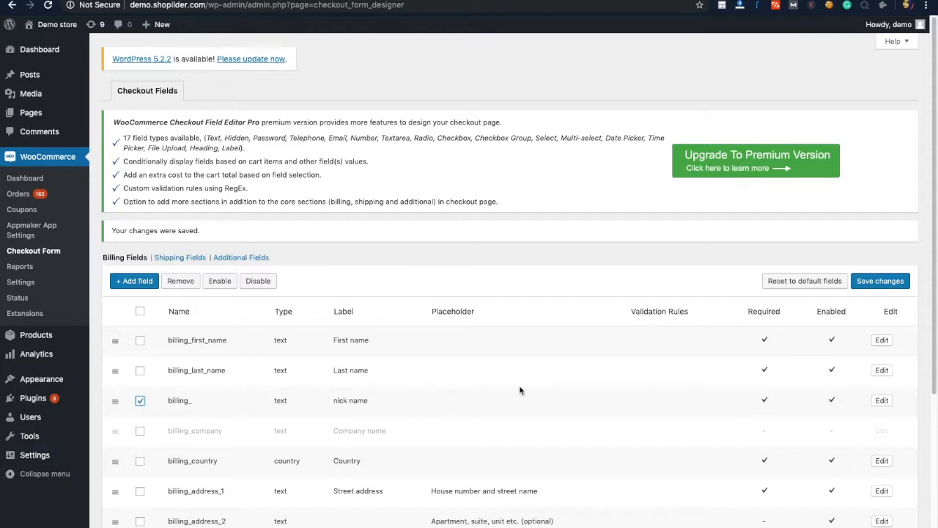
left_click(881, 400)
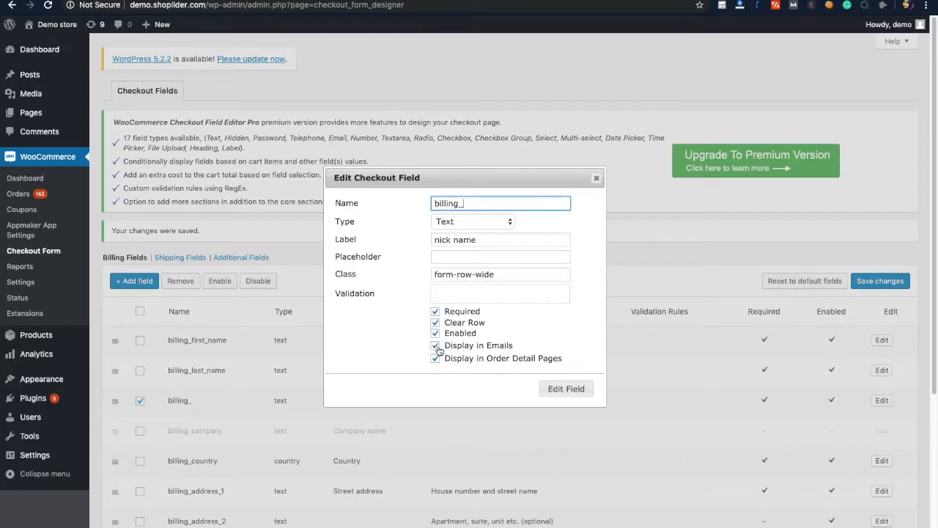
left_click(435, 333)
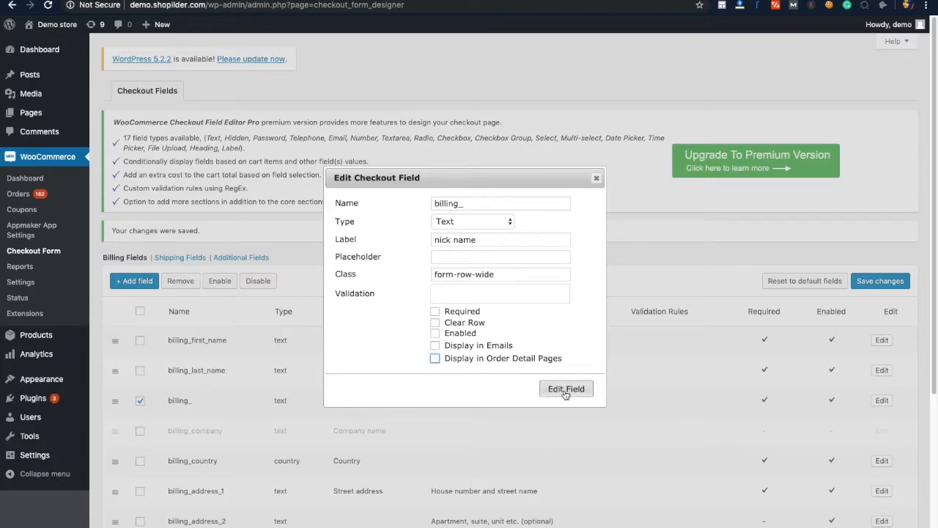
left_click(567, 389)
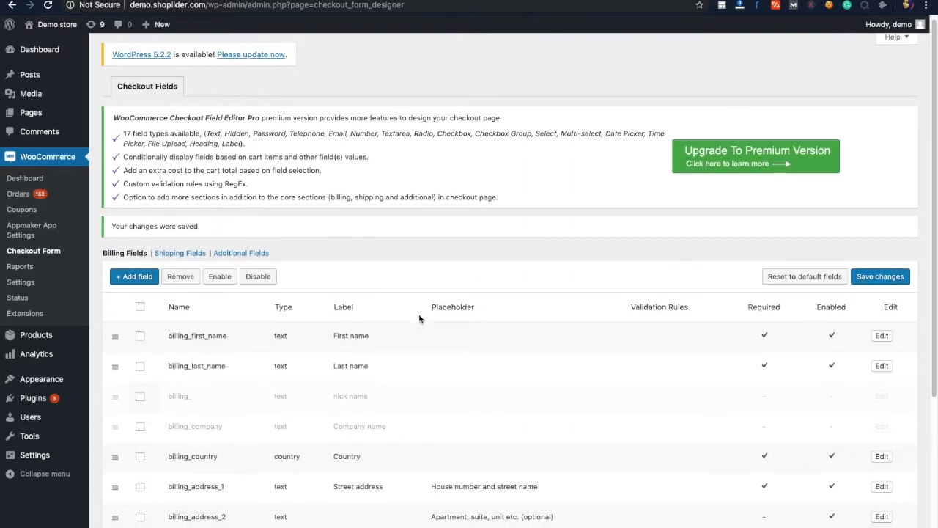
Re-enable the billing_company row with the Enable bulk action and save changes
scroll("down", 3)
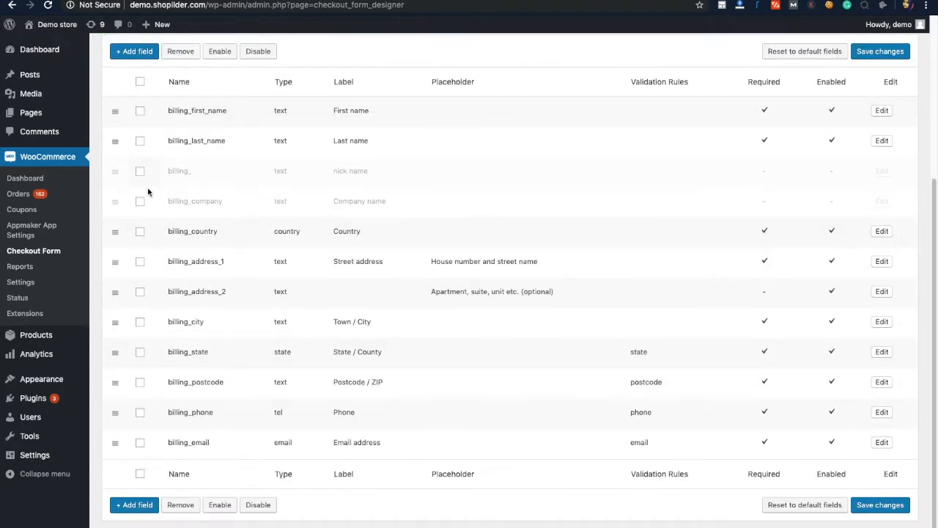
mouse_move(348, 206)
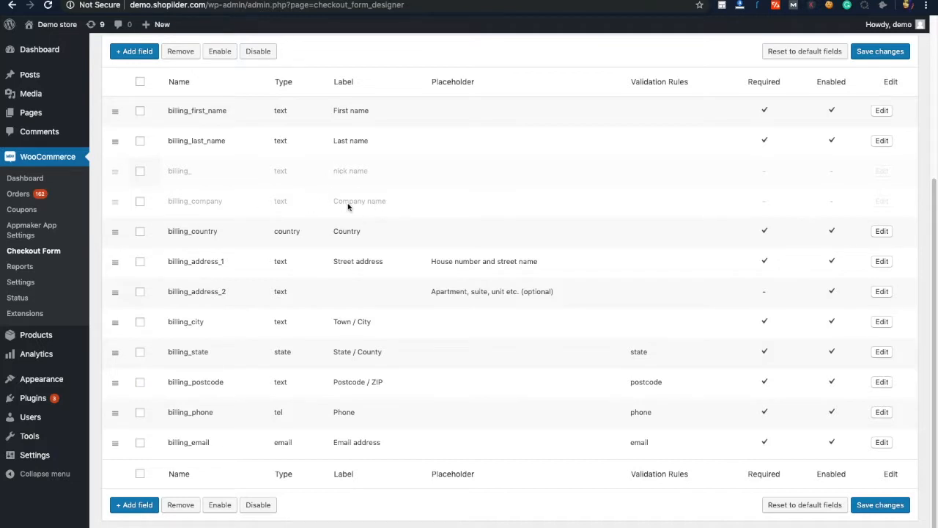
mouse_move(231, 165)
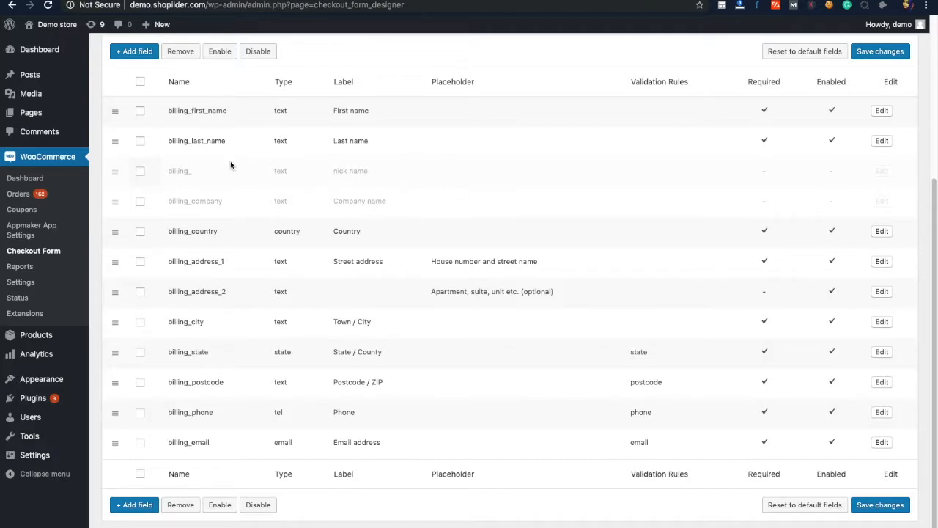
left_click(140, 201)
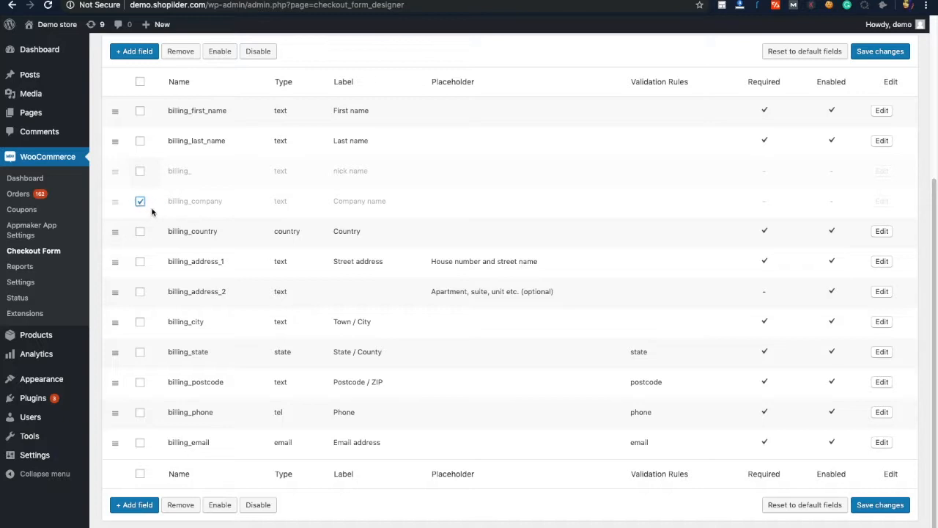
mouse_move(219, 51)
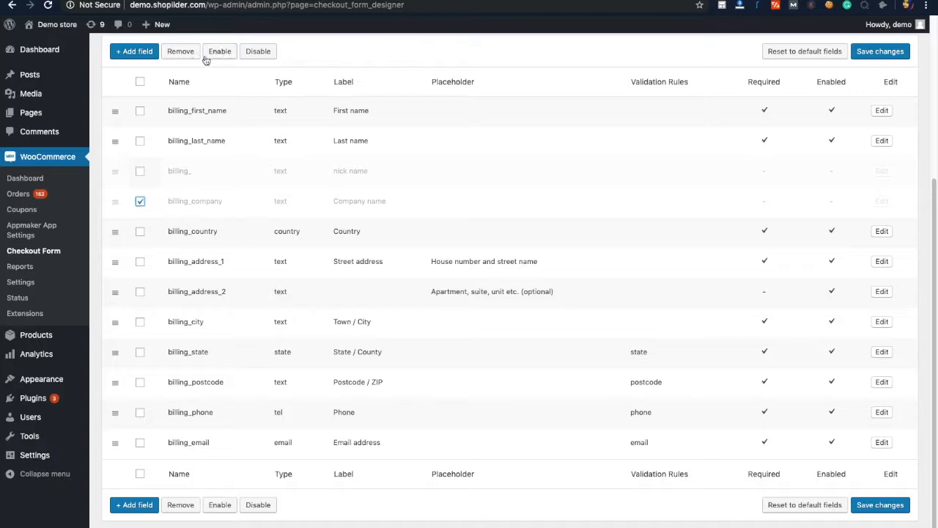
mouse_move(219, 51)
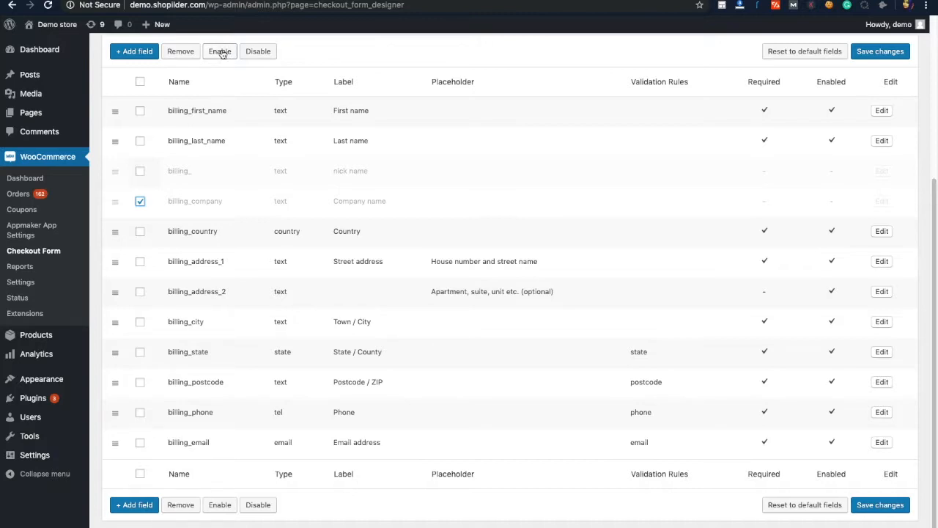
left_click(220, 50)
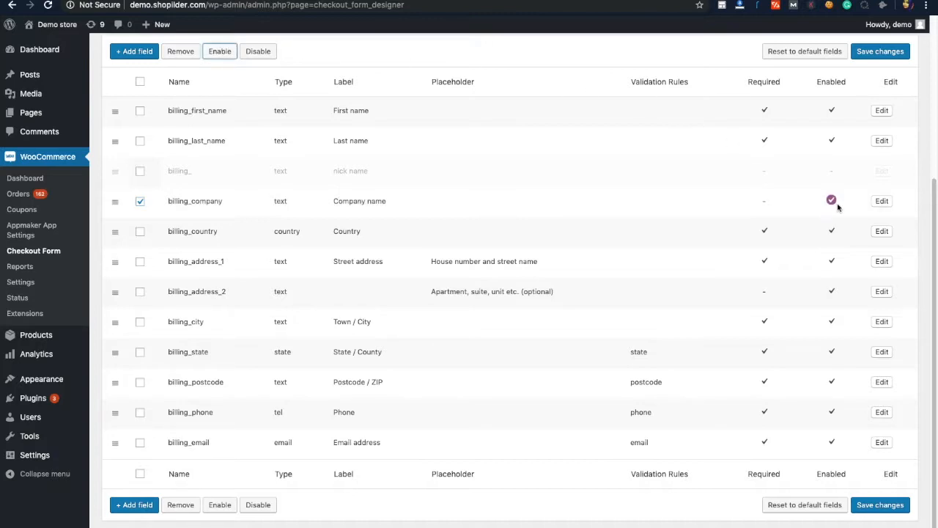
mouse_move(312, 144)
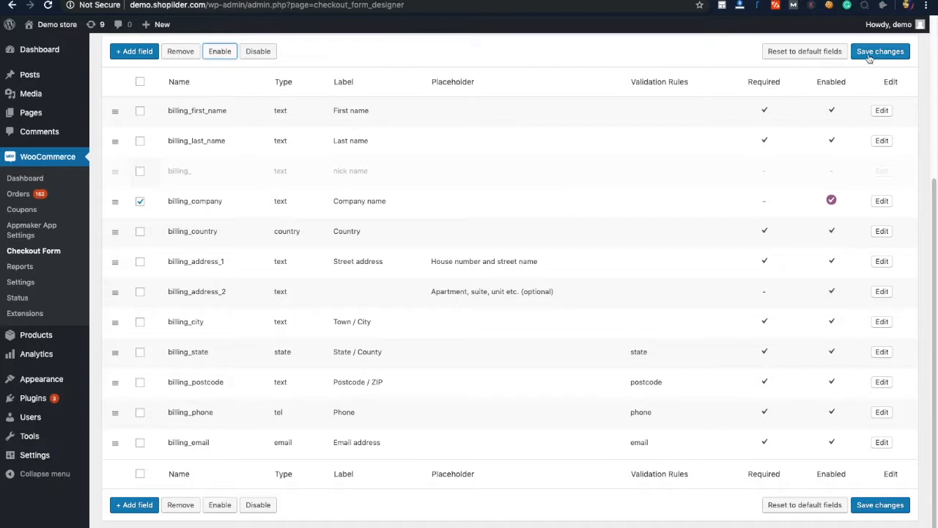
left_click(880, 51)
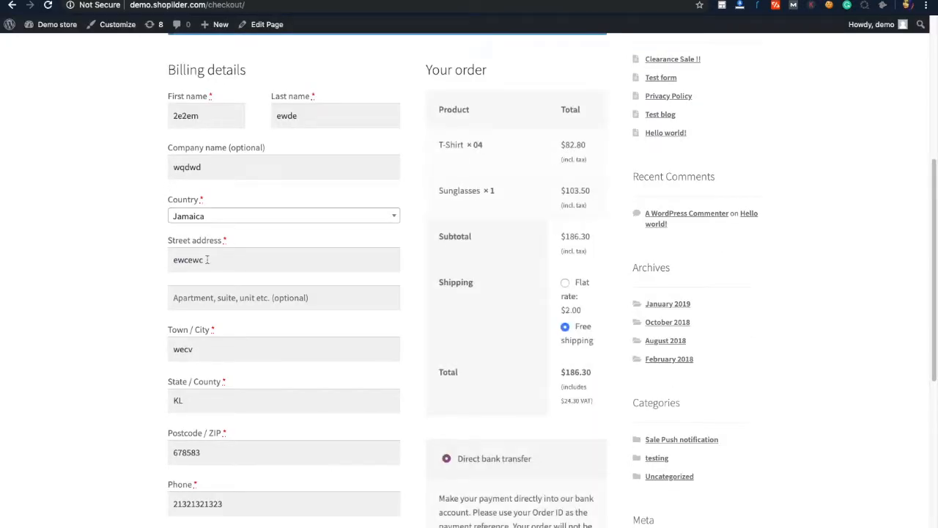
Scroll the storefront billing form to verify Company name (optional) appears without nick name
scroll("down", 3)
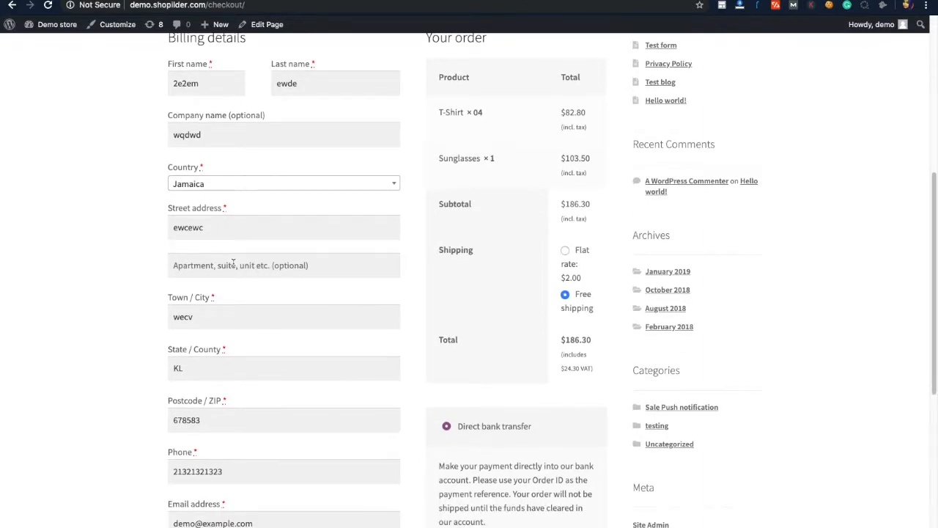
scroll("down", 3)
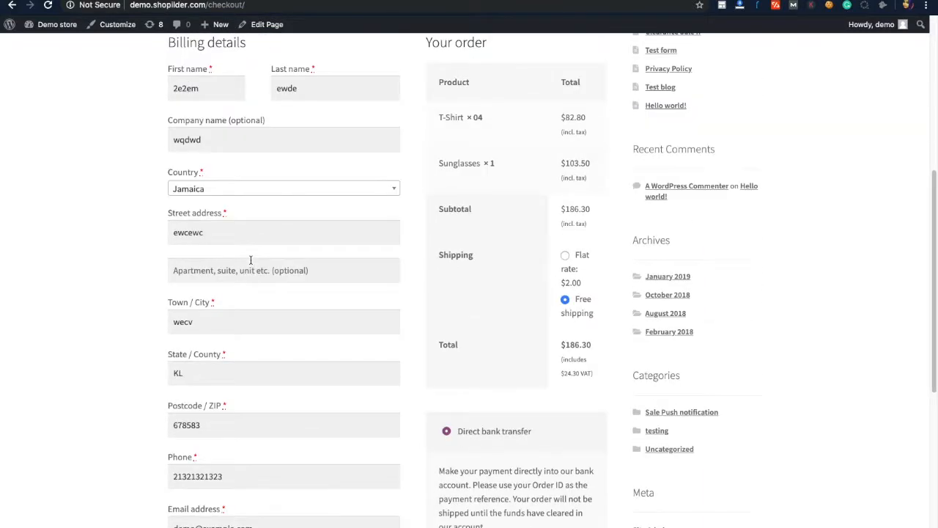
scroll("up", 3)
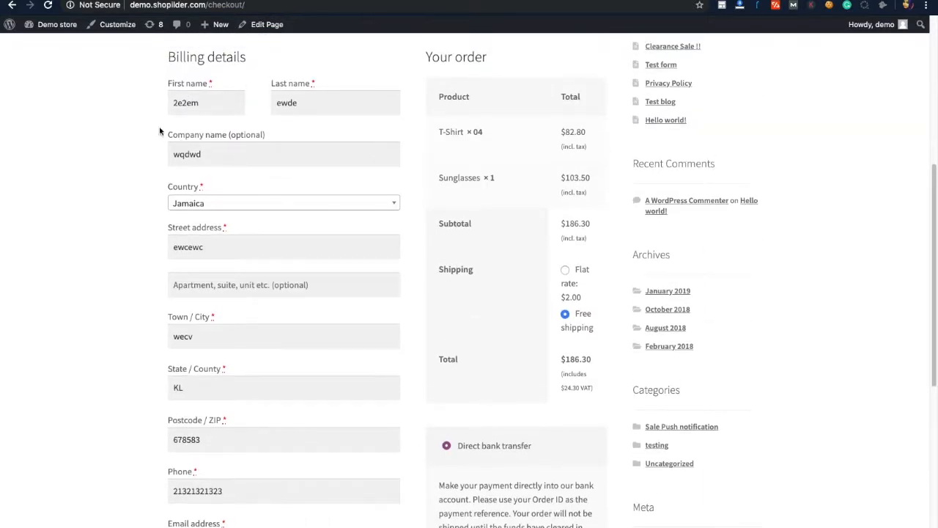
mouse_move(338, 233)
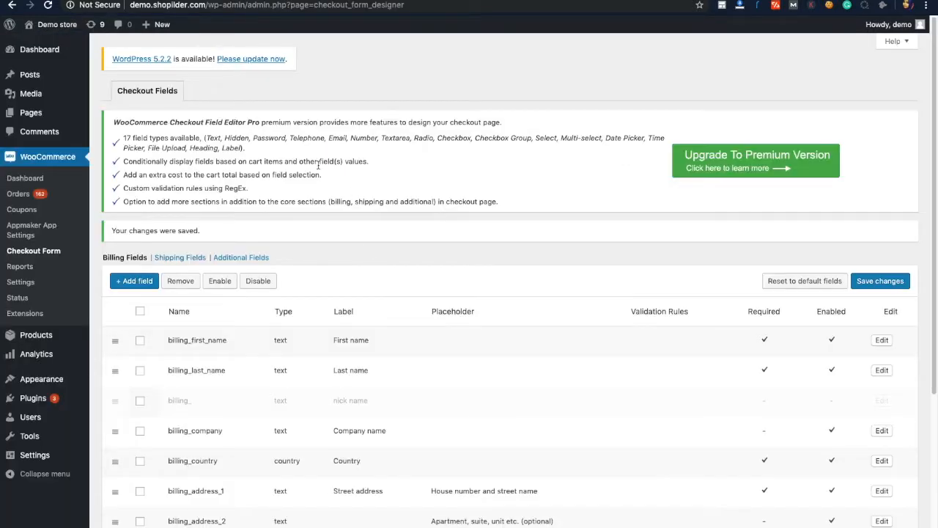
mouse_move(297, 446)
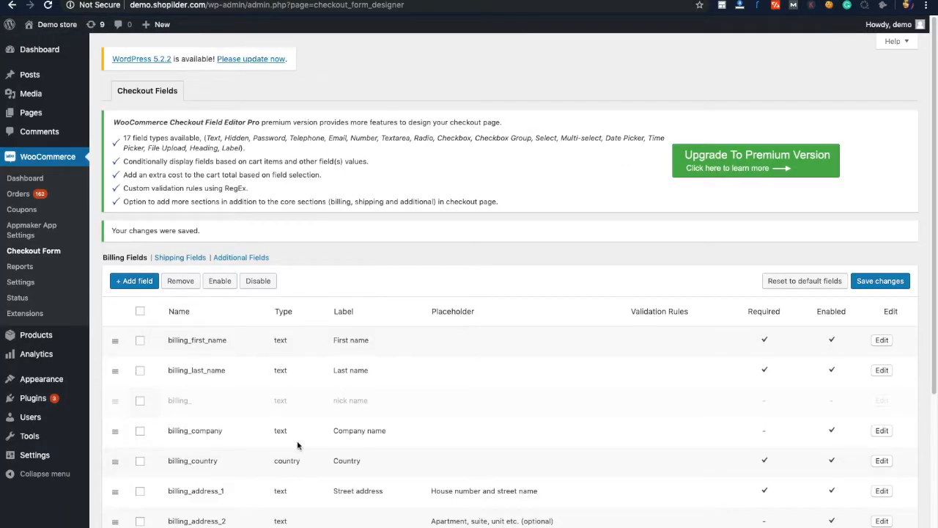
Scroll the Billing Fields table to show Company name enabled and nick name disabled
scroll("down", 3)
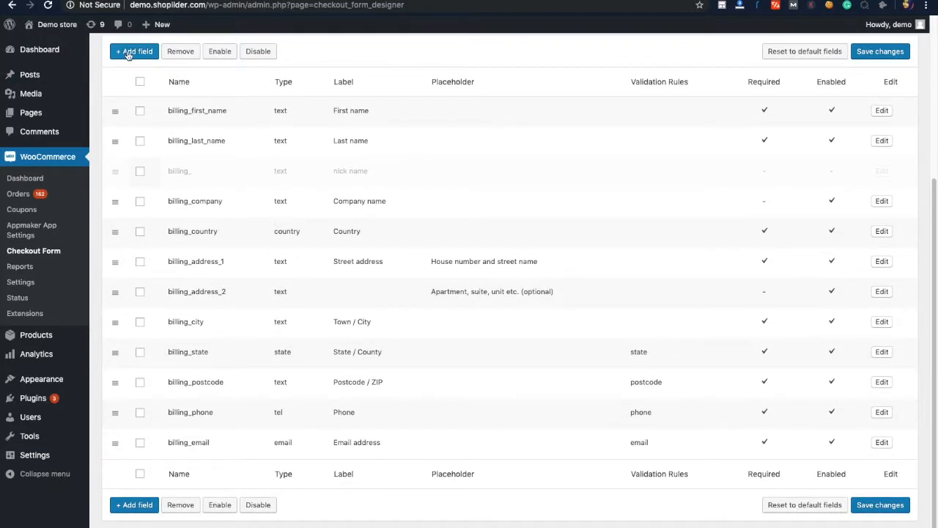
Add a non-required billing field labelled 'abc' and save the checkout form changes
left_click(134, 50)
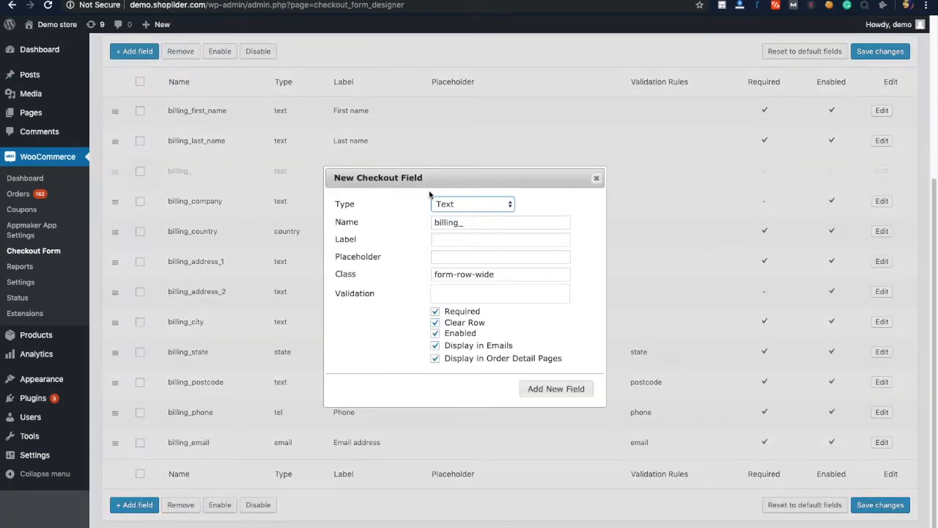
left_click(501, 239)
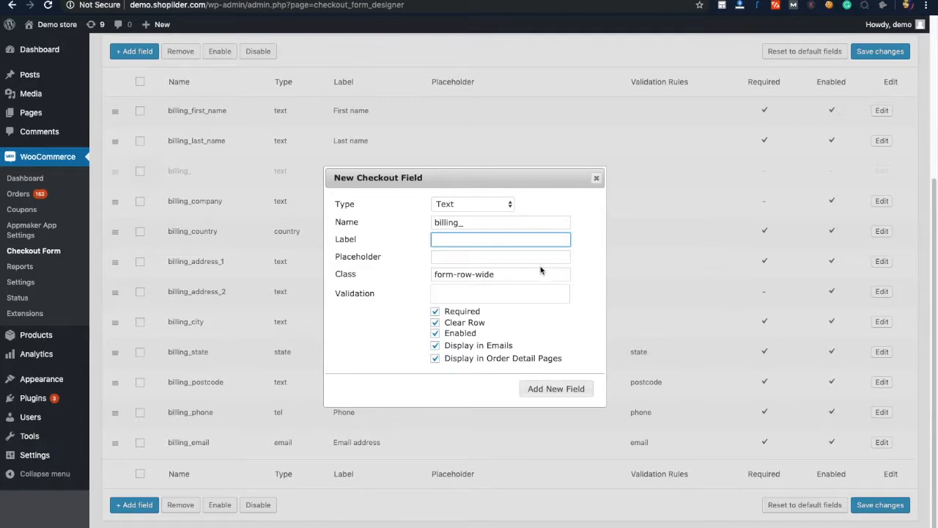
type("a")
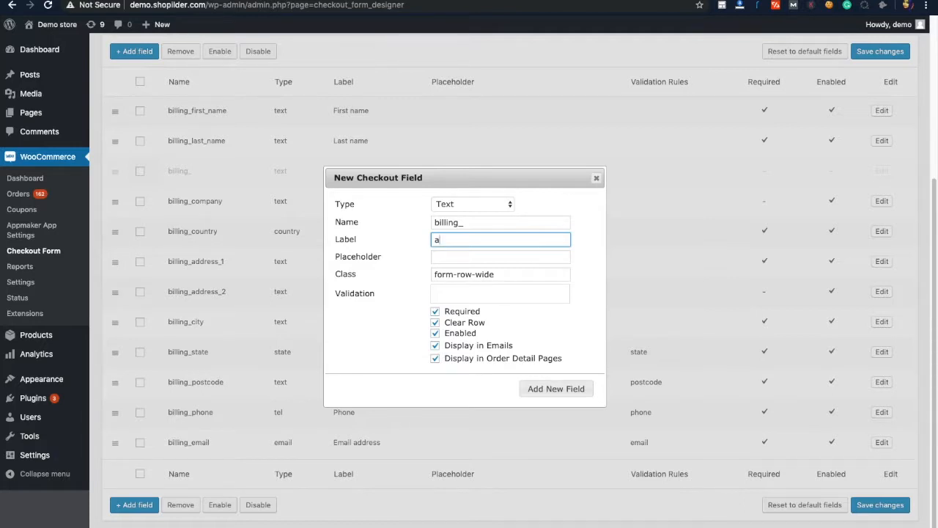
type("bc")
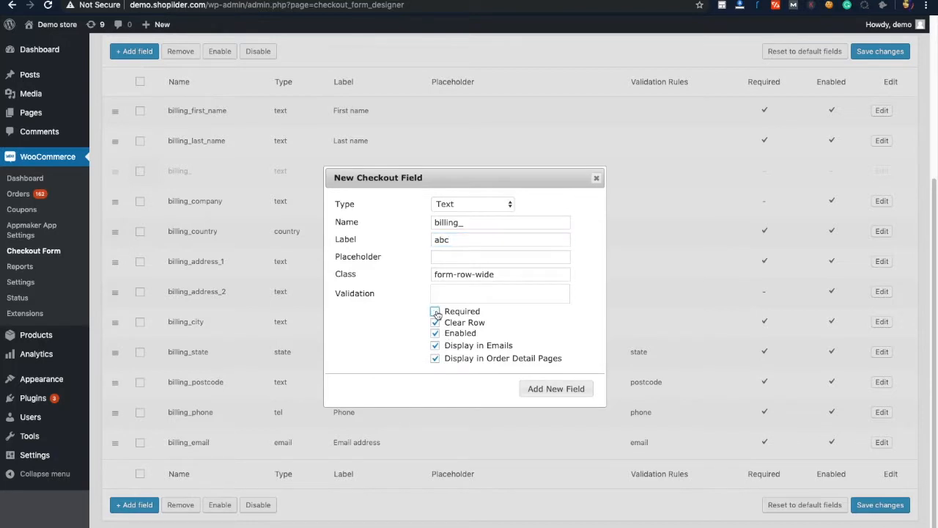
left_click(434, 311)
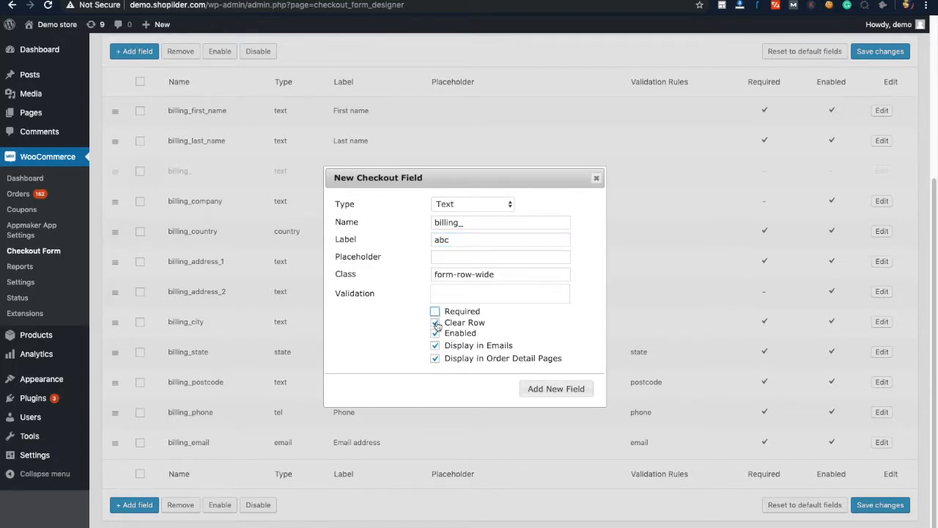
left_click(435, 322)
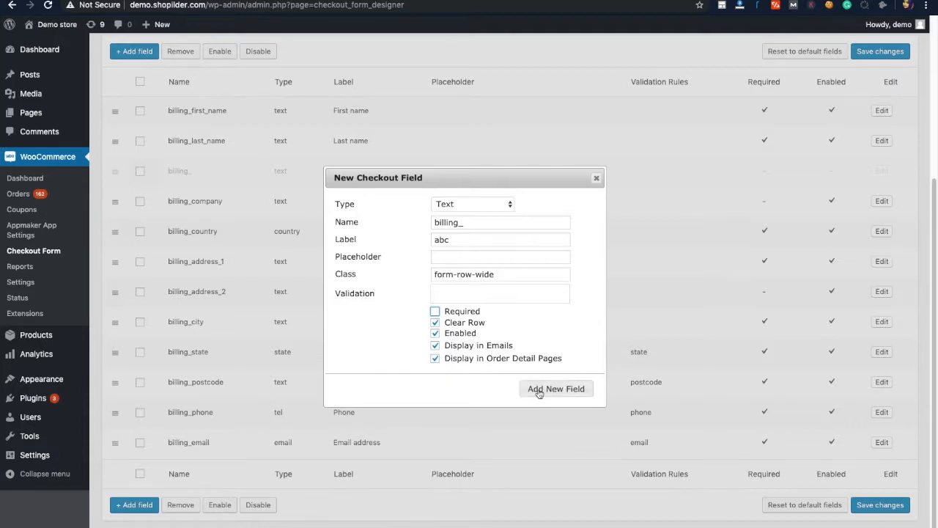
left_click(556, 388)
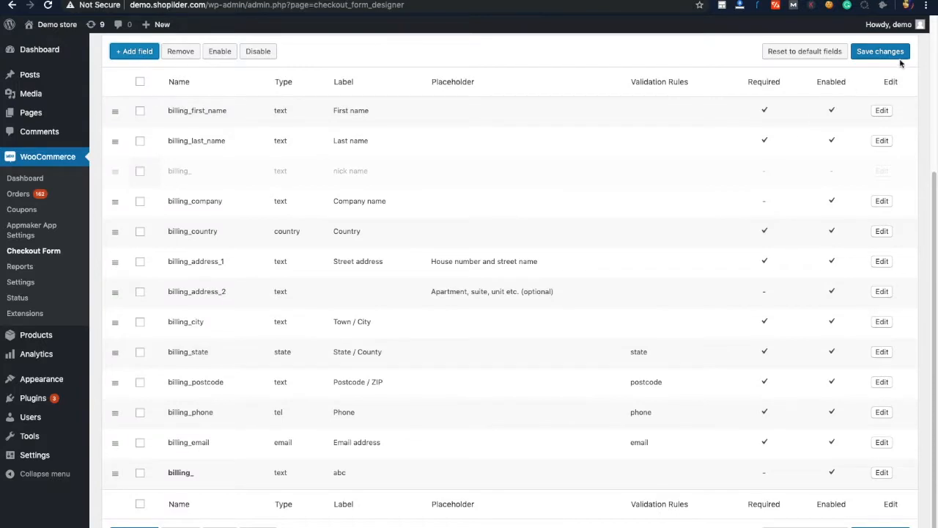
left_click(881, 51)
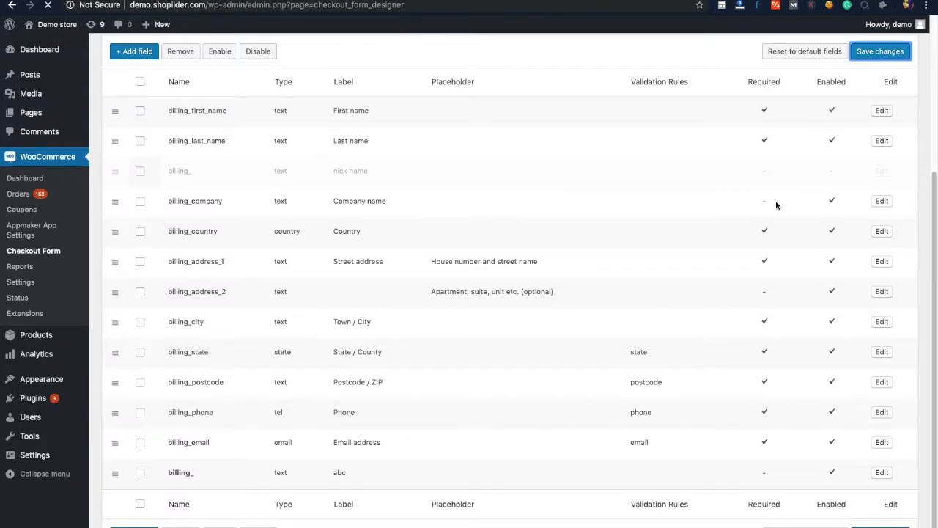
left_click(880, 50)
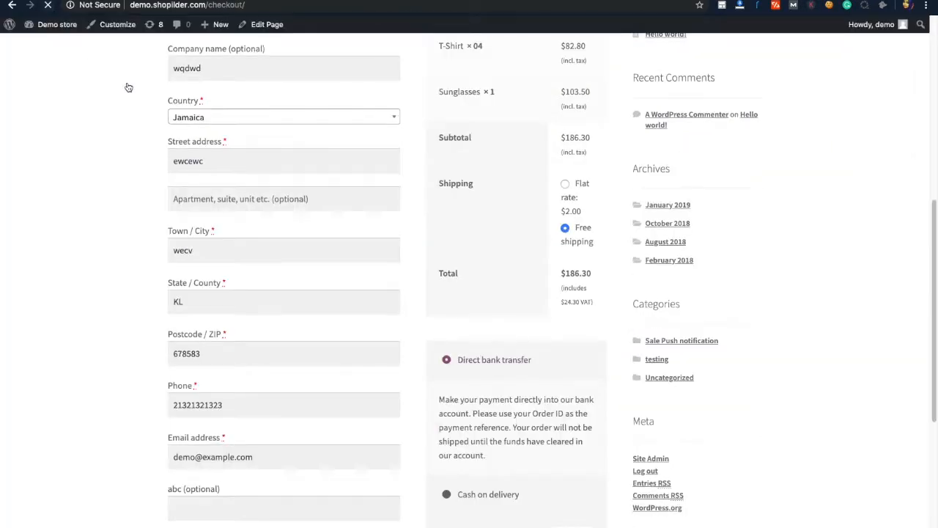
Scroll the storefront checkout to the new 'abc (optional)' field below Email address
scroll("down", 3)
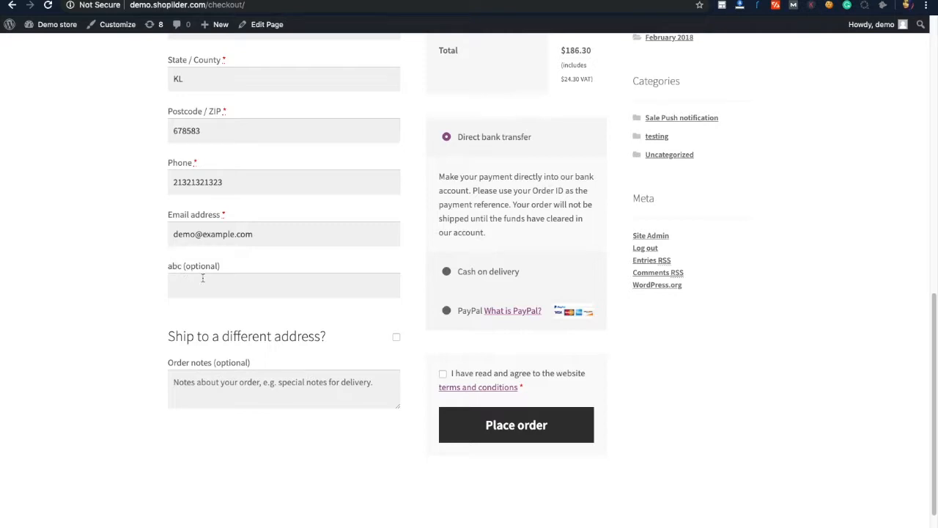
mouse_move(266, 260)
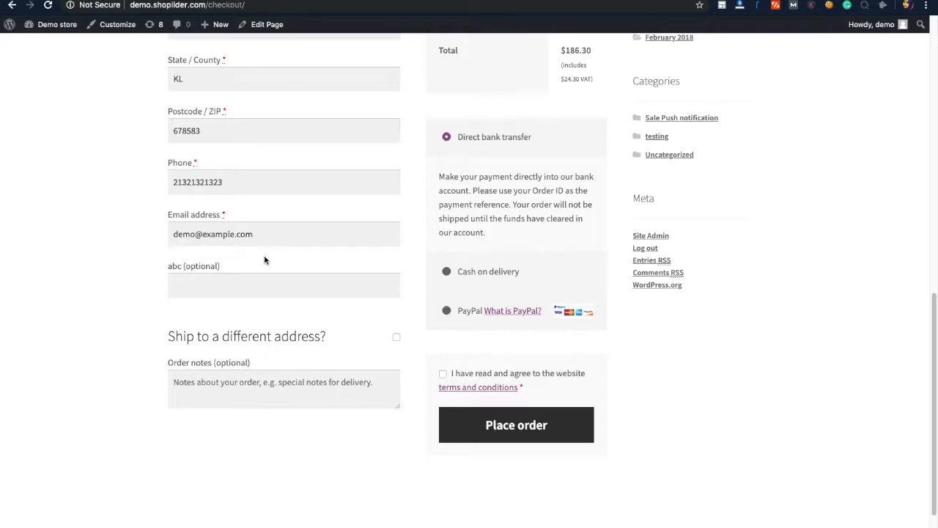
mouse_move(289, 215)
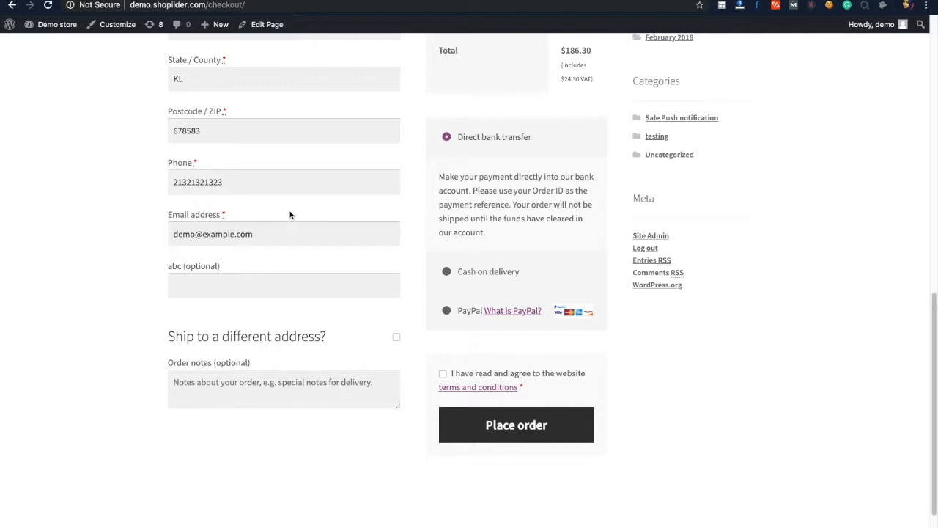
mouse_move(373, 258)
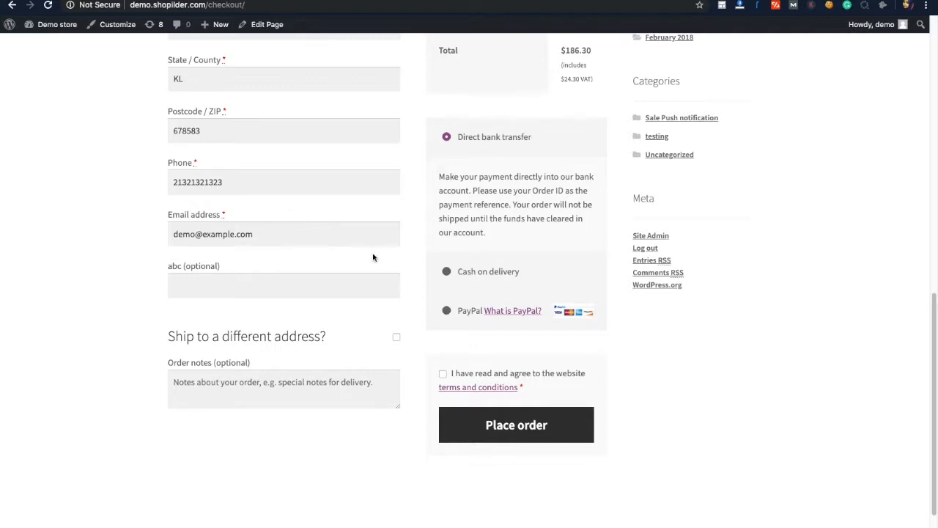